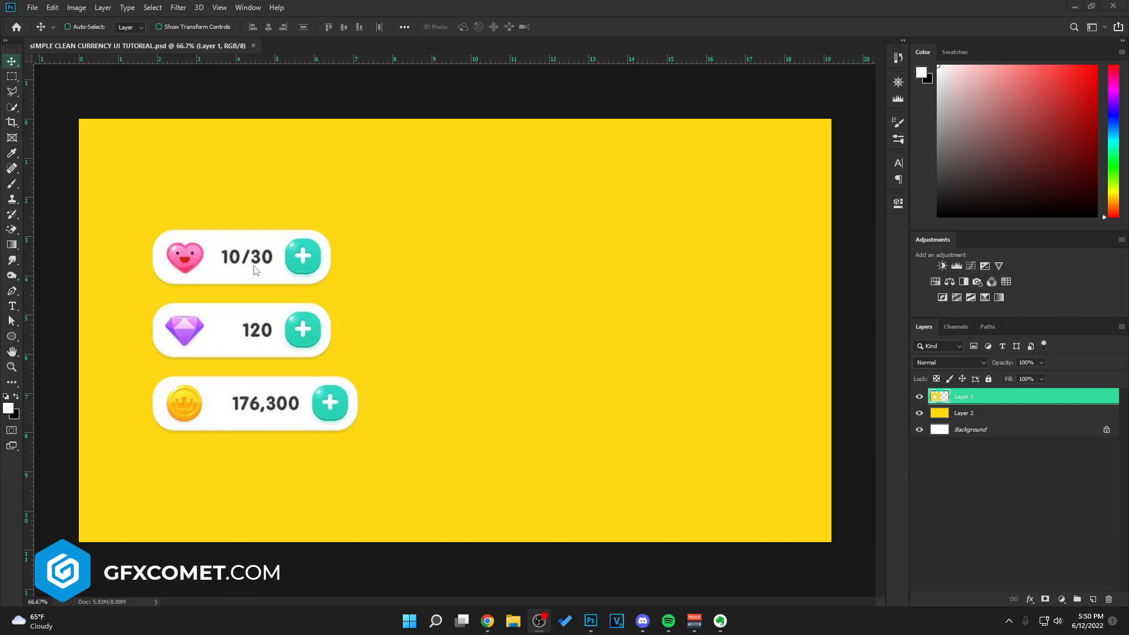
{"action": "mouse_move", "coordinate": [342, 229]}
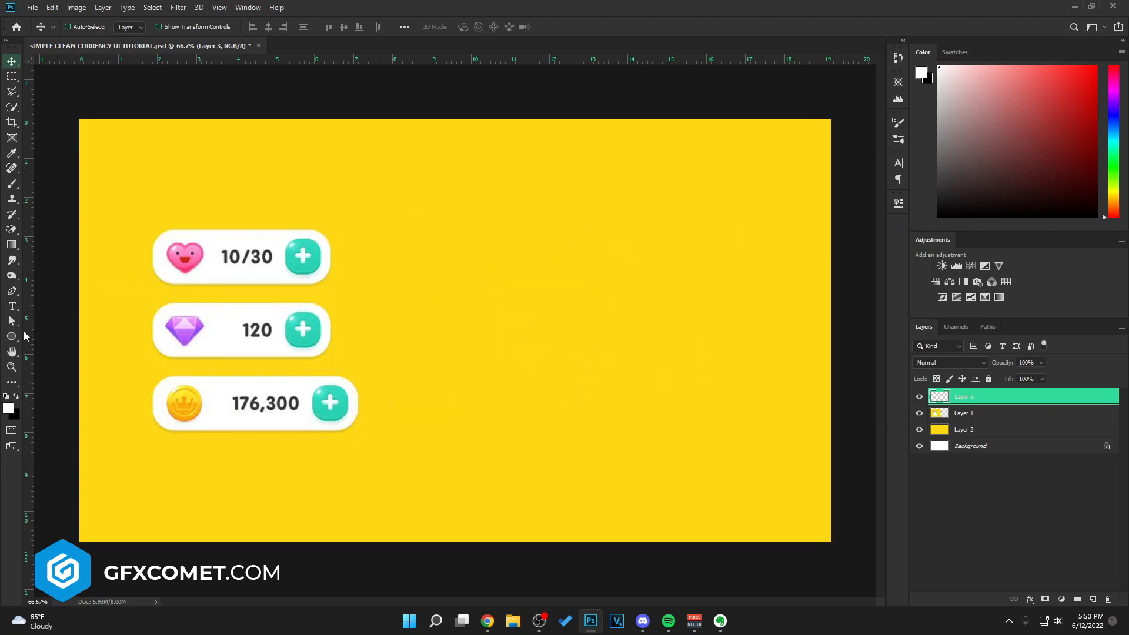
- Select the Rounded Rectangle Tool with a white fill for the new currency bar
{"action": "left_click", "coordinate": [12, 337]}
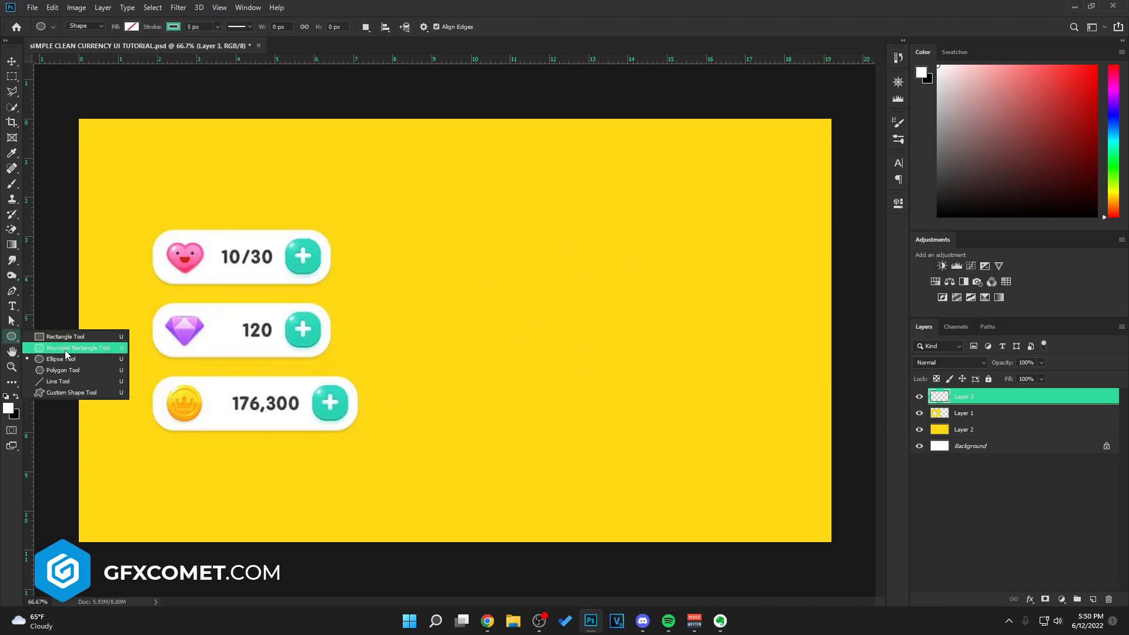
{"action": "left_click", "coordinate": [63, 336]}
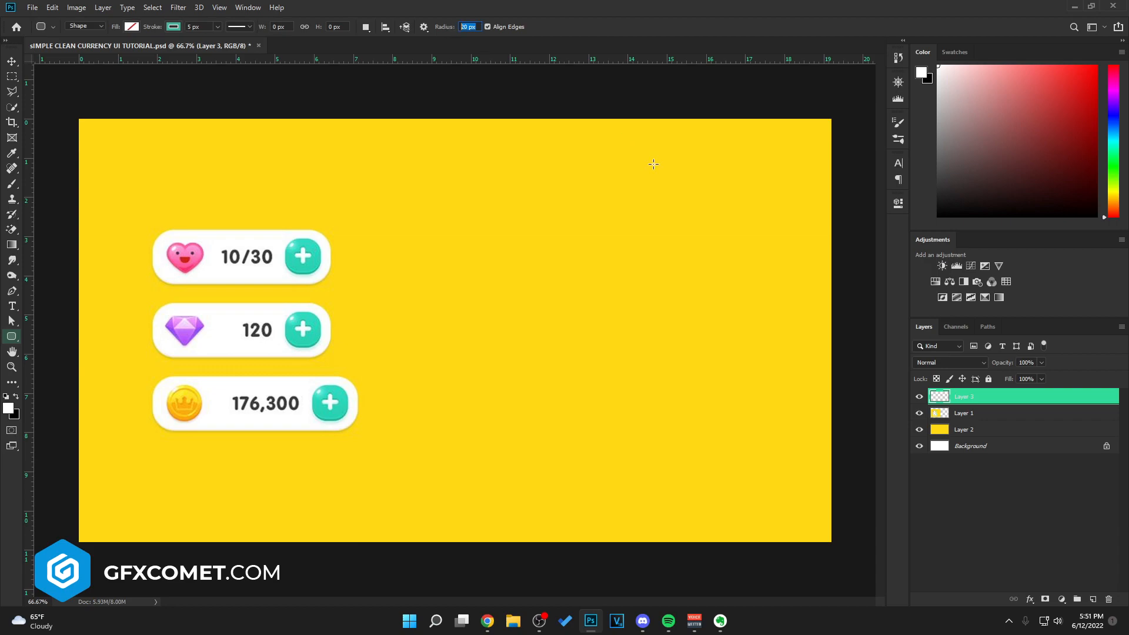
{"action": "left_click", "coordinate": [132, 27]}
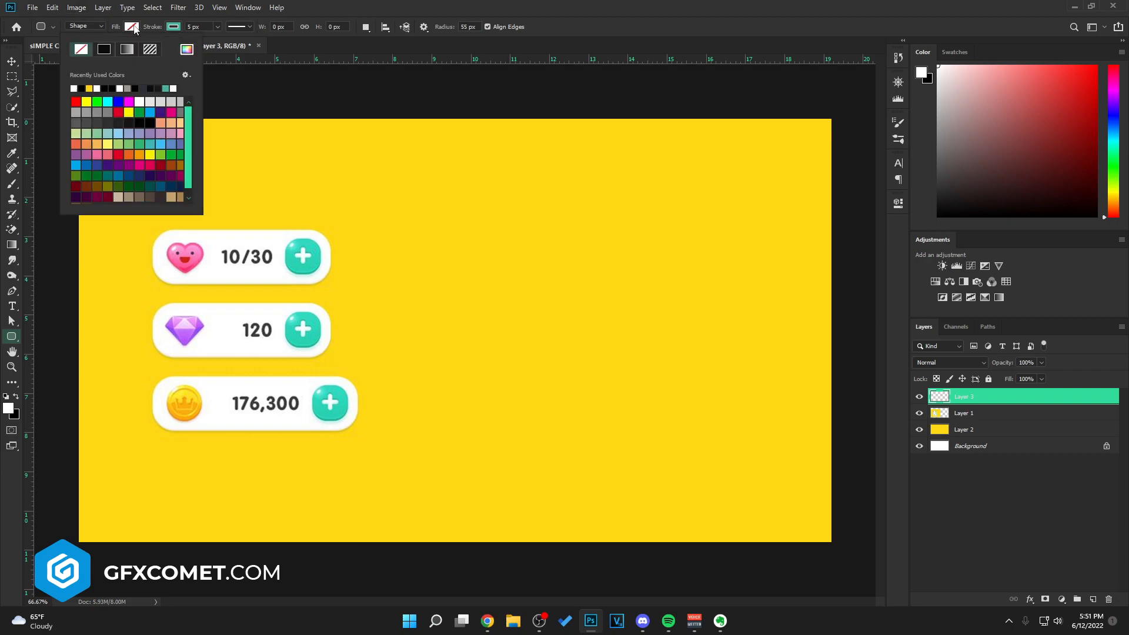
{"action": "left_click", "coordinate": [104, 50]}
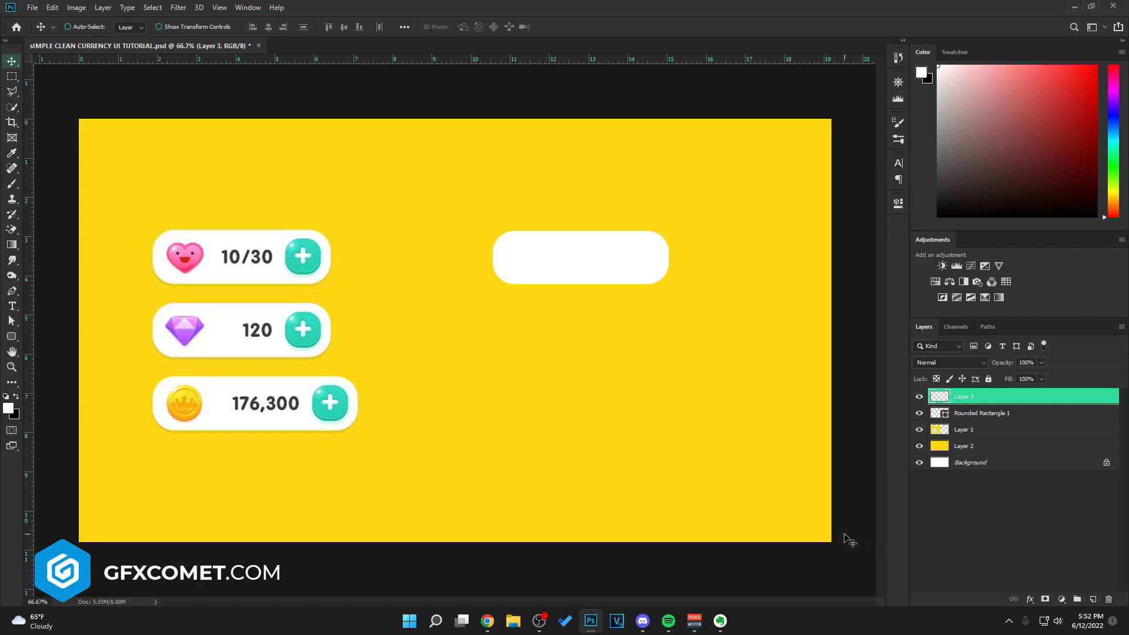
{"action": "mouse_move", "coordinate": [326, 274]}
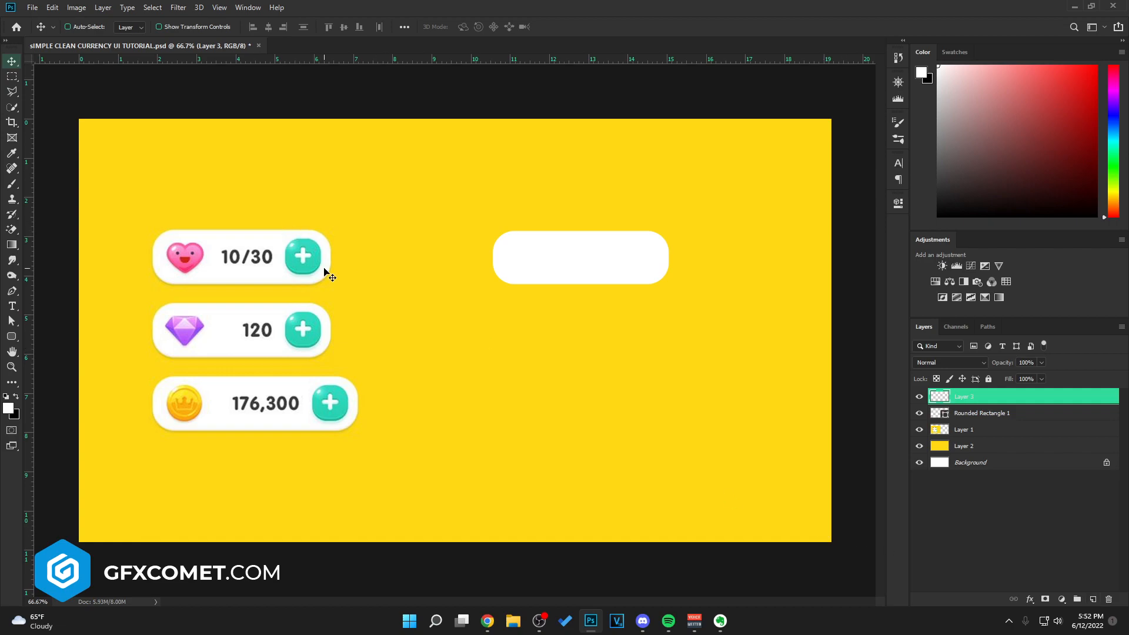
{"action": "mouse_move", "coordinate": [326, 249]}
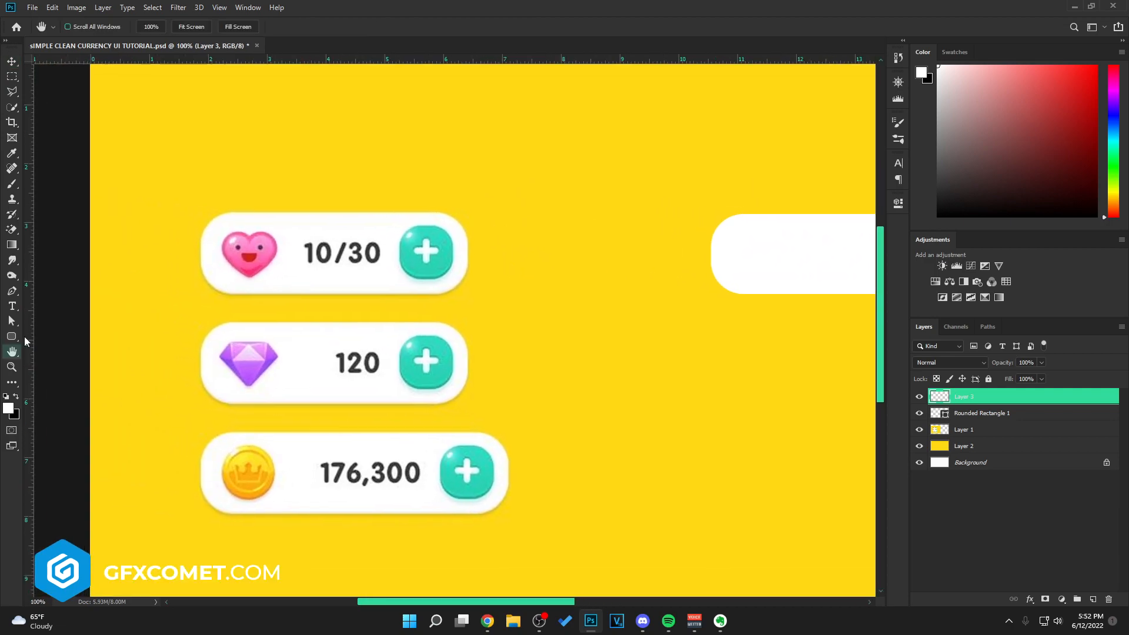
- Draw a small white rounded square beside the bar for the plus button
{"action": "left_click", "coordinate": [12, 337]}
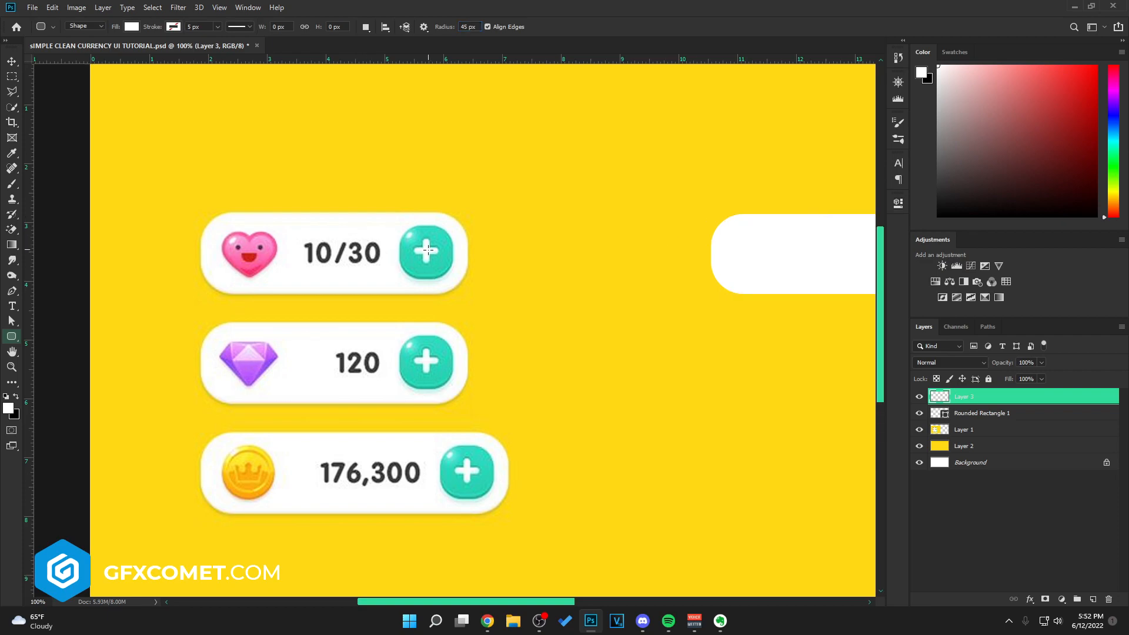
{"action": "left_click", "coordinate": [426, 251]}
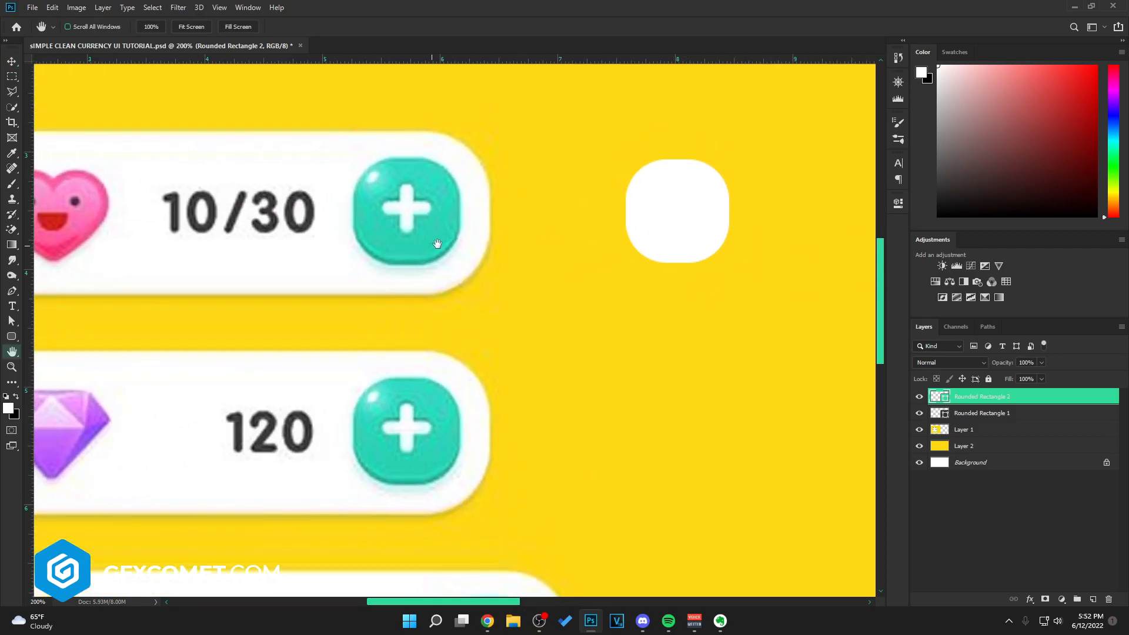
- Add a Gradient Overlay to the button layer with both stops set to teal
{"action": "right_click", "coordinate": [981, 397]}
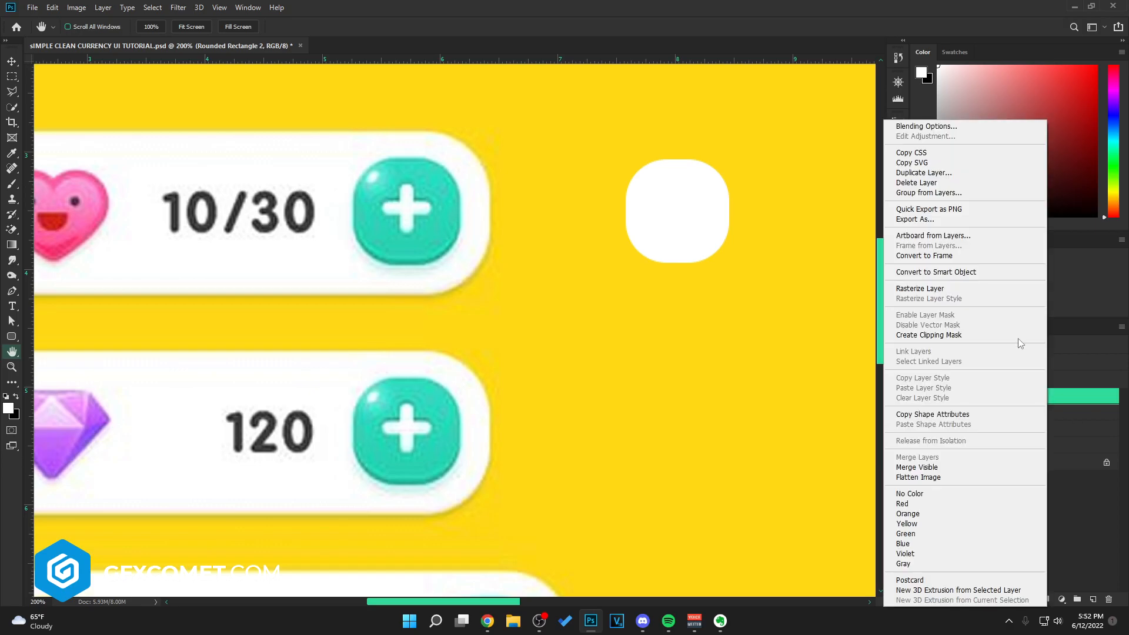
{"action": "left_click", "coordinate": [926, 126]}
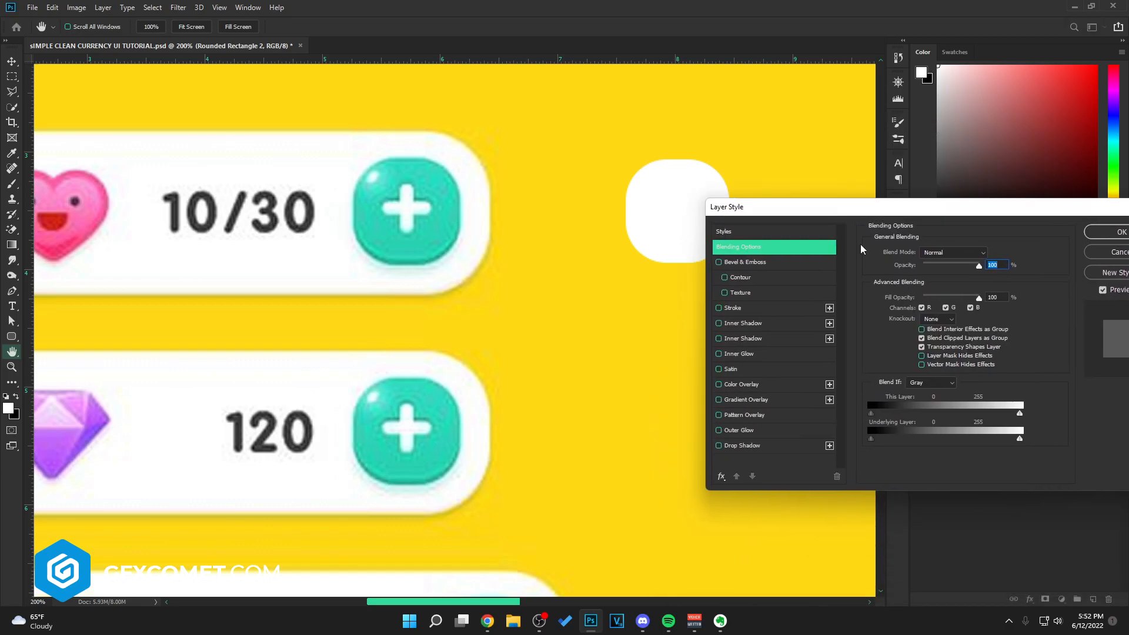
{"action": "left_click", "coordinate": [747, 383]}
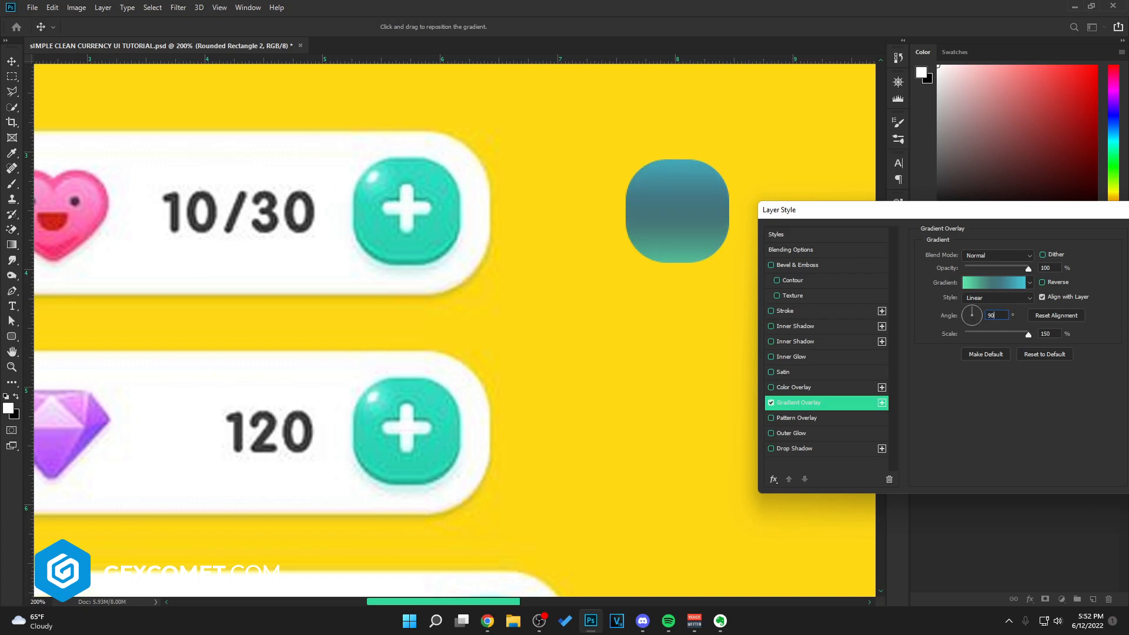
{"action": "left_click", "coordinate": [994, 281]}
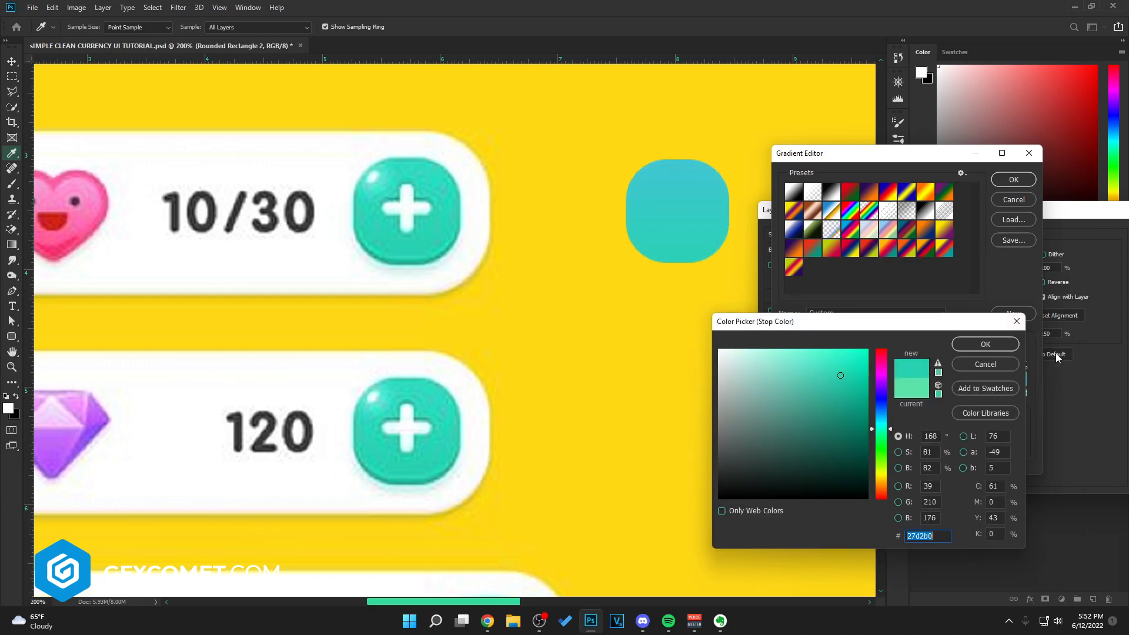
{"action": "left_click", "coordinate": [985, 344]}
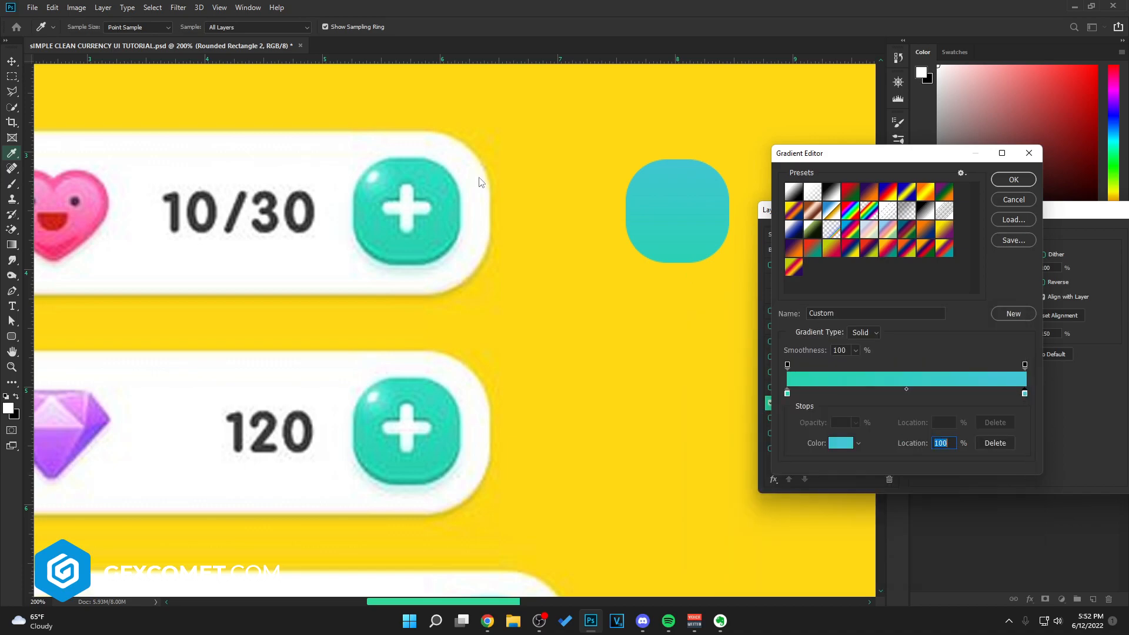
{"action": "left_click", "coordinate": [840, 443]}
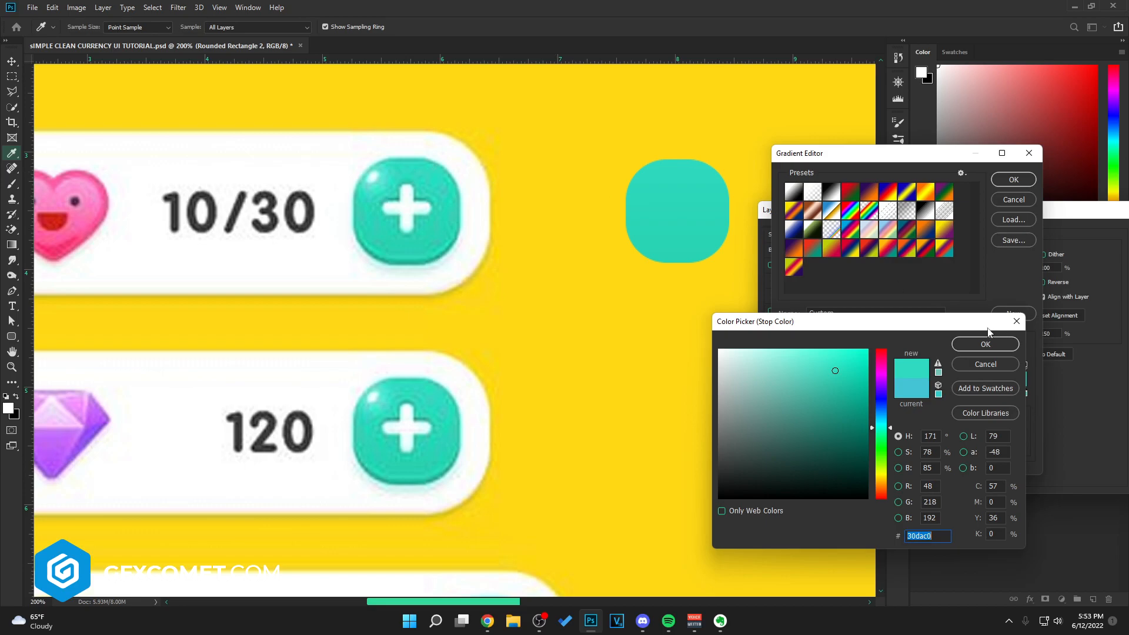
{"action": "left_click", "coordinate": [985, 345]}
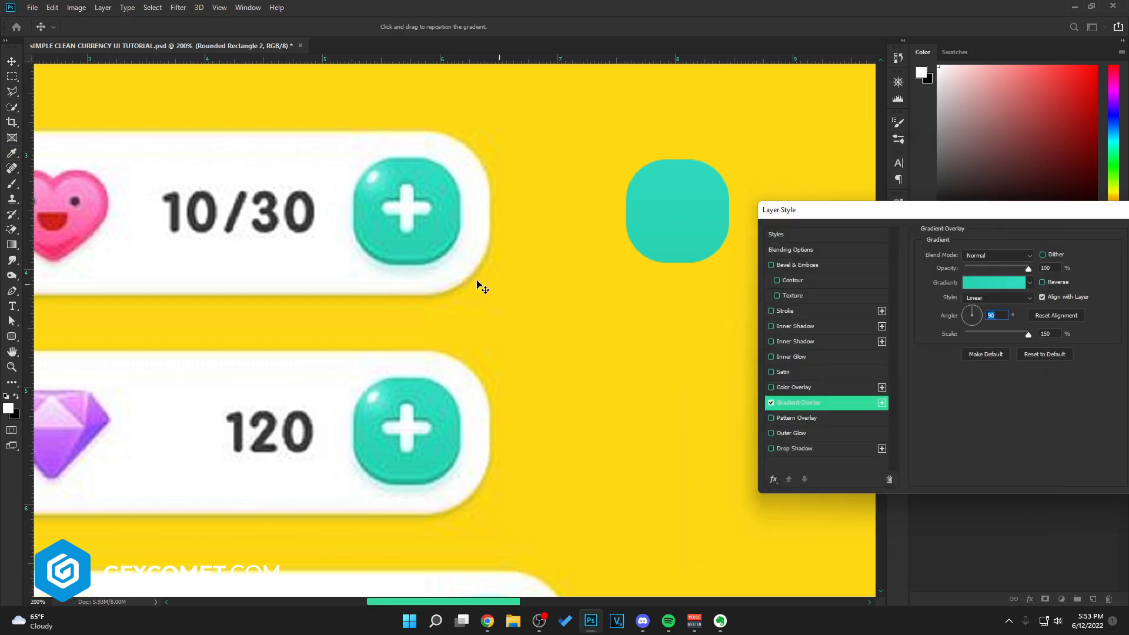
{"action": "mouse_move", "coordinate": [452, 243]}
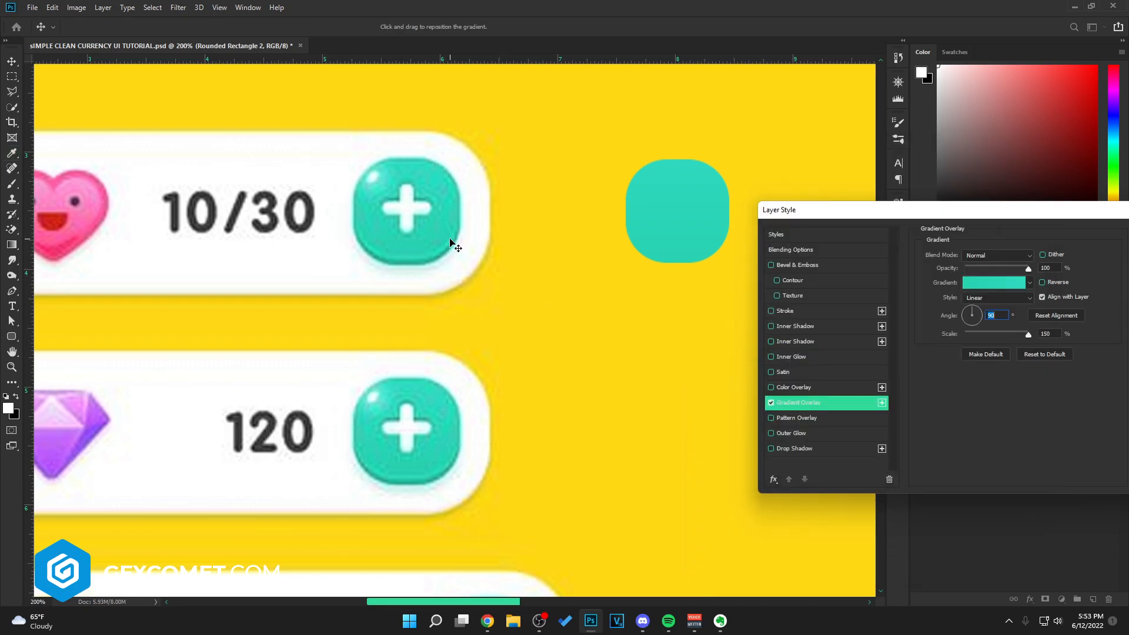
- Enable a white Inner Shadow, shrink it to a thin bottom edge and lower its opacity
{"action": "left_click", "coordinate": [797, 326]}
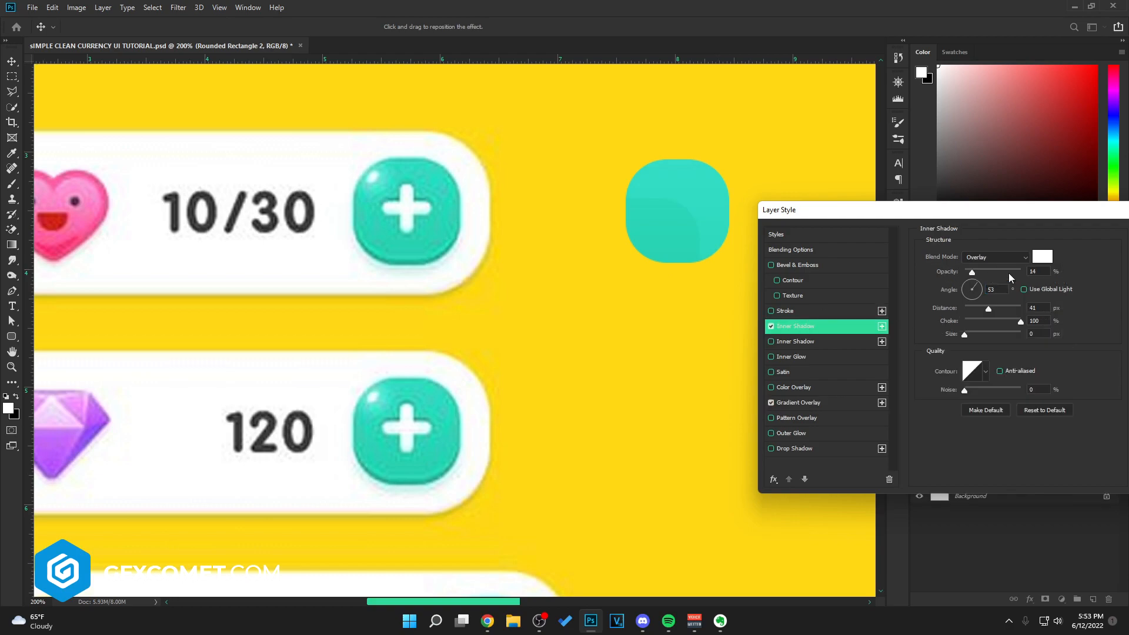
{"action": "left_click", "coordinate": [1041, 257]}
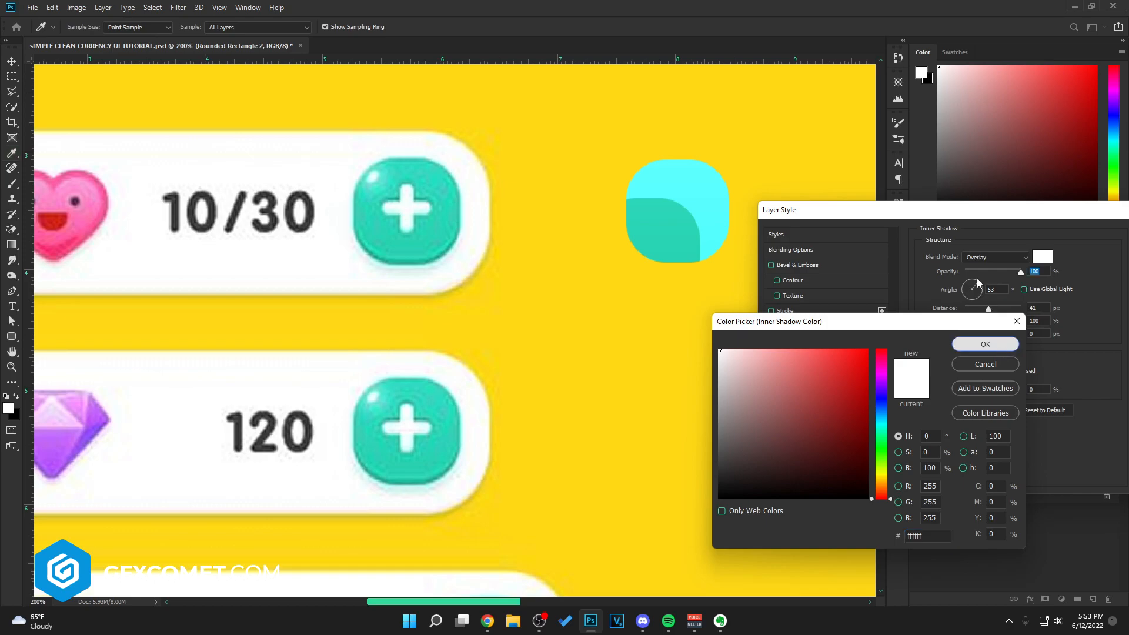
{"action": "left_click", "coordinate": [985, 344]}
{"action": "type", "text": "-90"}
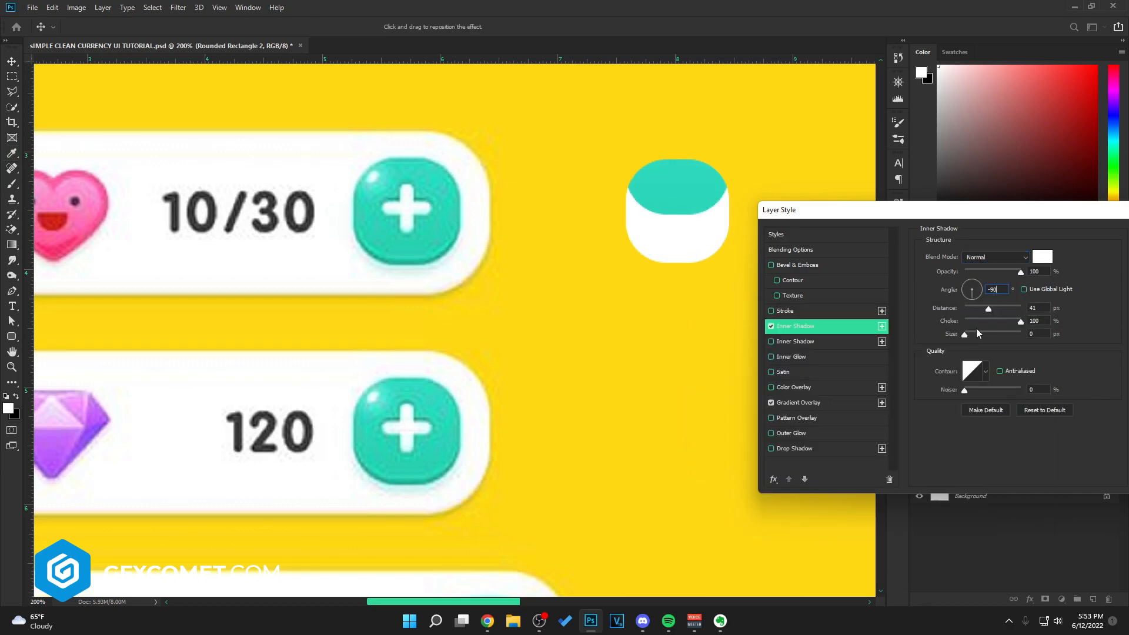
{"action": "left_click_drag", "start_coordinate": [991, 307], "coordinate": [967, 307]}
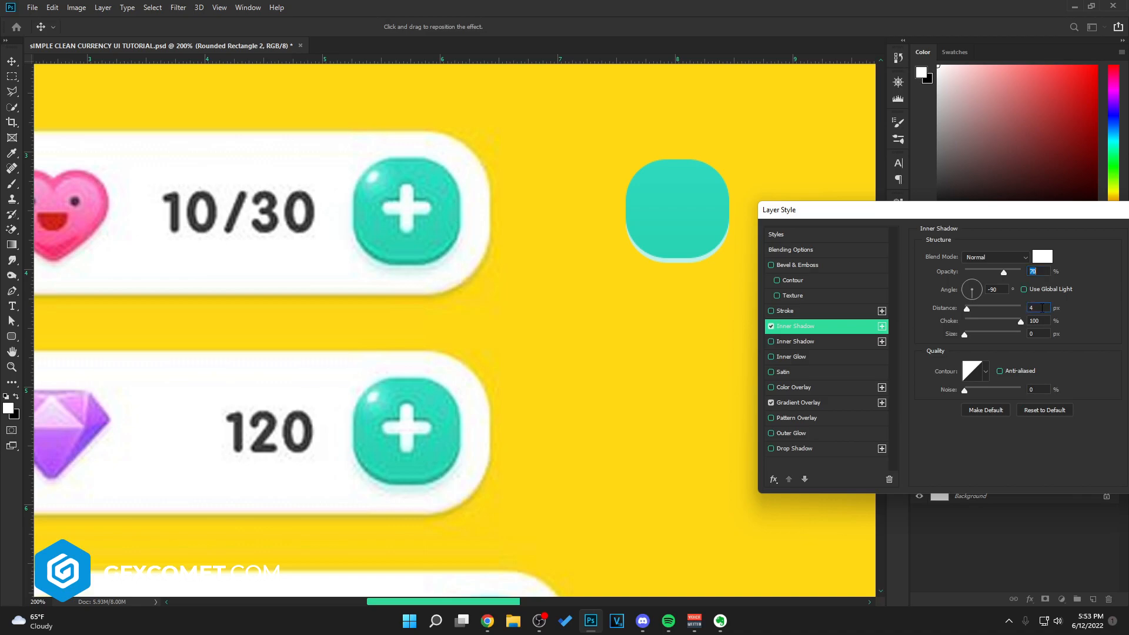
{"action": "left_click_drag", "start_coordinate": [1003, 272], "coordinate": [993, 272]}
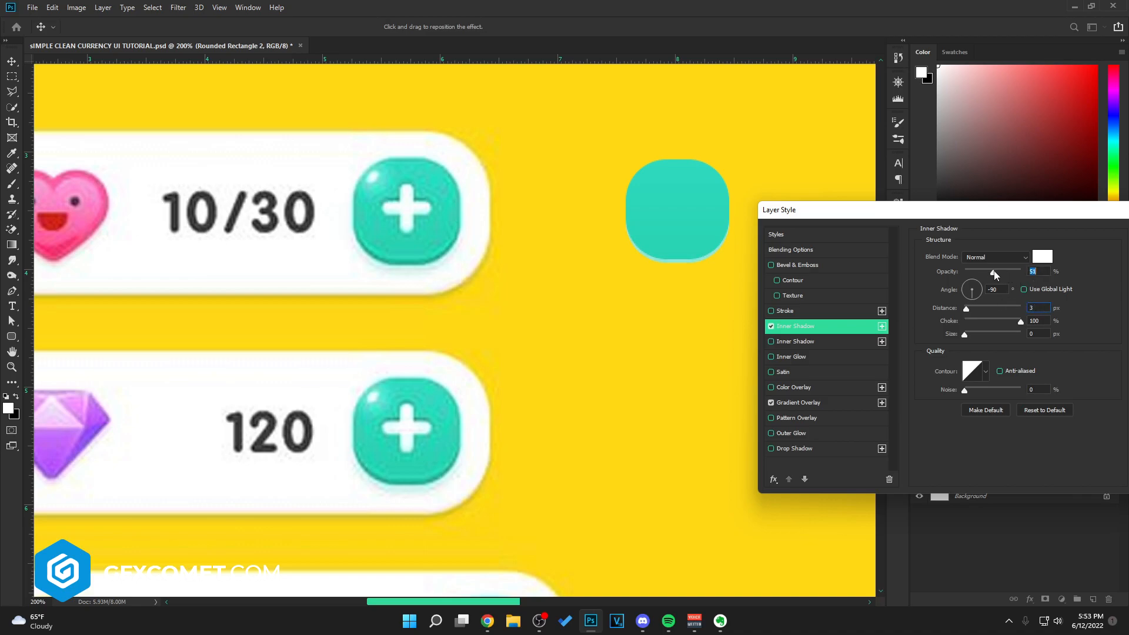
{"action": "left_click_drag", "start_coordinate": [1001, 271], "coordinate": [993, 272]}
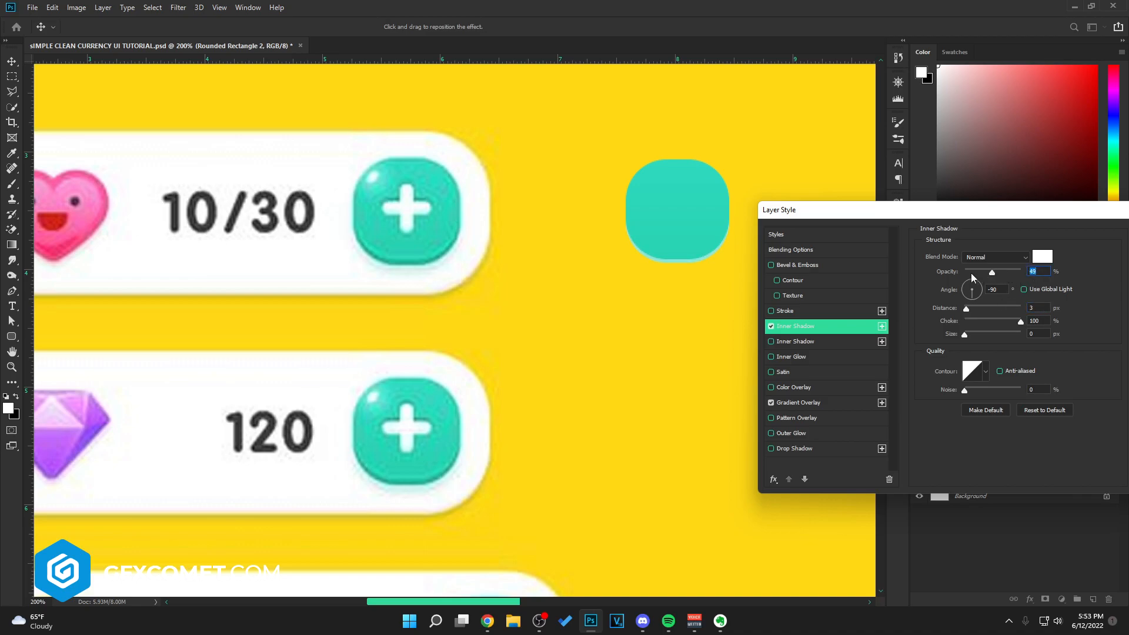
{"action": "mouse_move", "coordinate": [835, 285]}
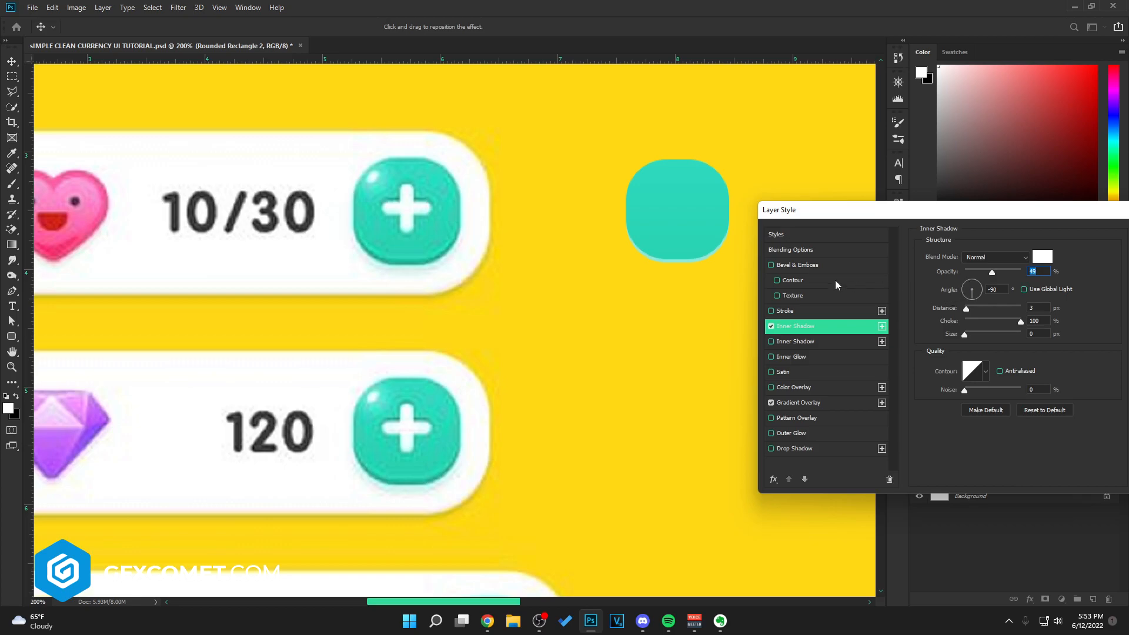
- Add a Stroke outline coloured with teal sampled from the reference button
{"action": "left_click", "coordinate": [795, 311]}
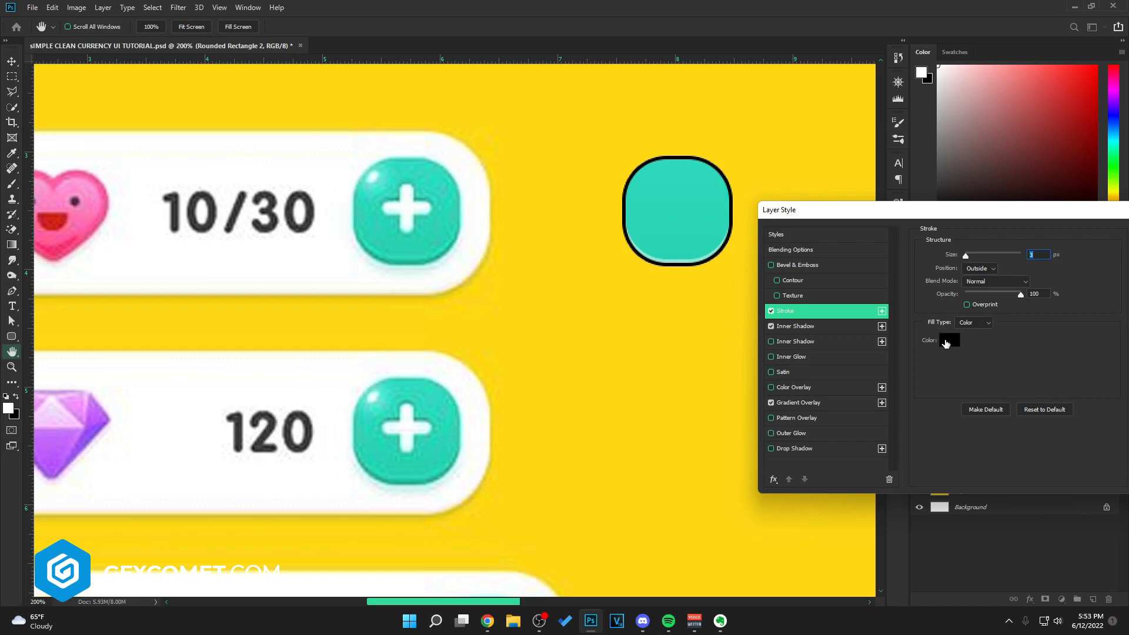
{"action": "left_click", "coordinate": [950, 340]}
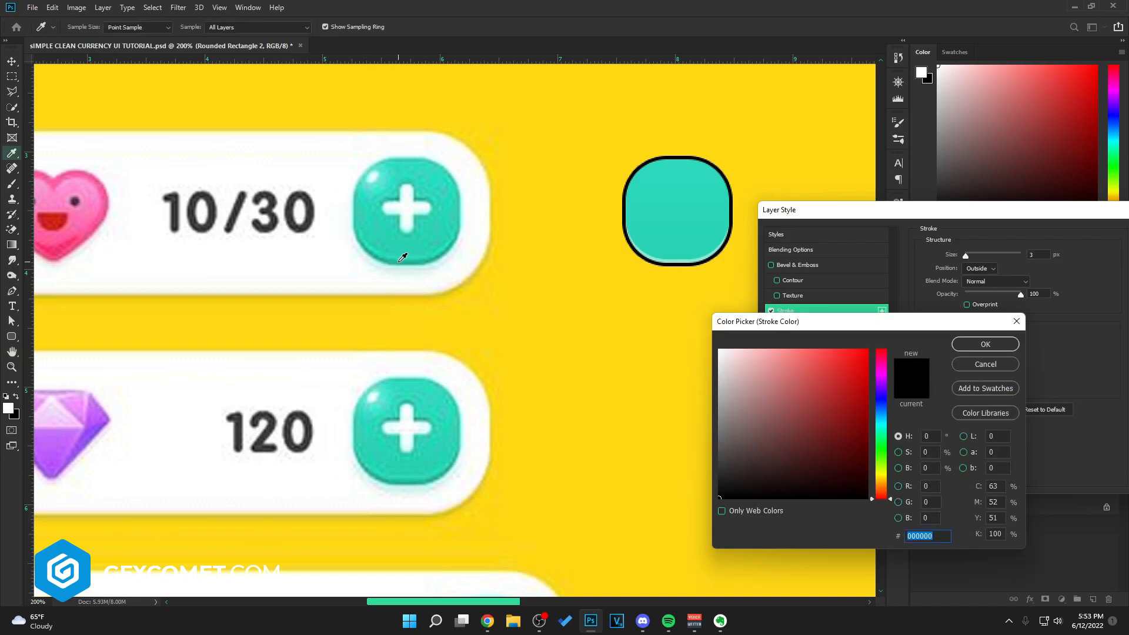
{"action": "left_click", "coordinate": [849, 398]}
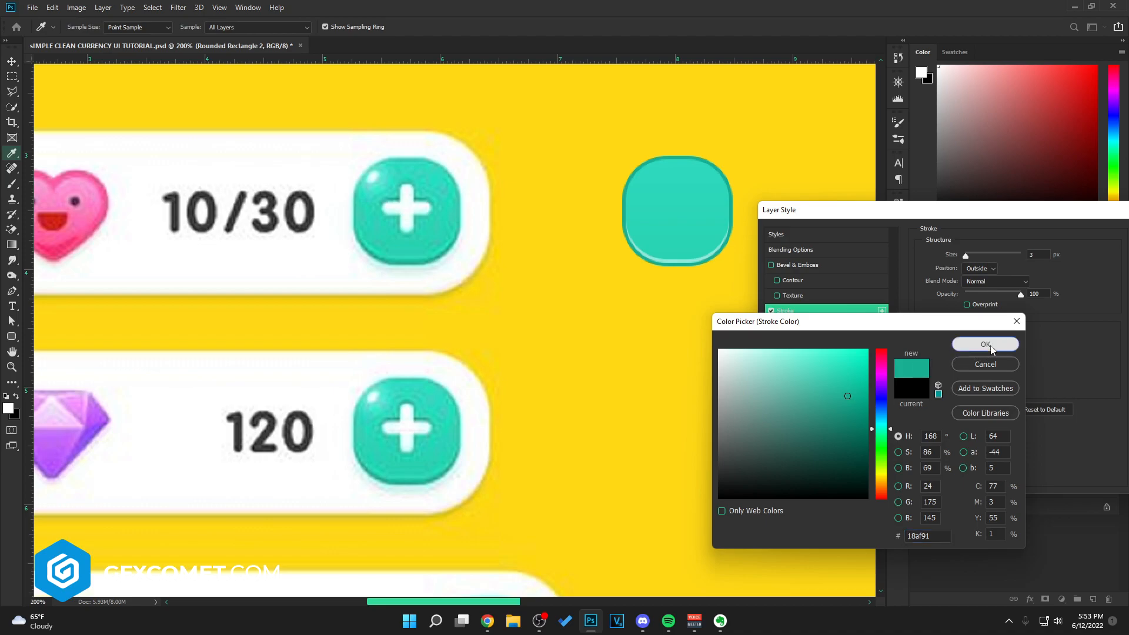
{"action": "left_click", "coordinate": [986, 345]}
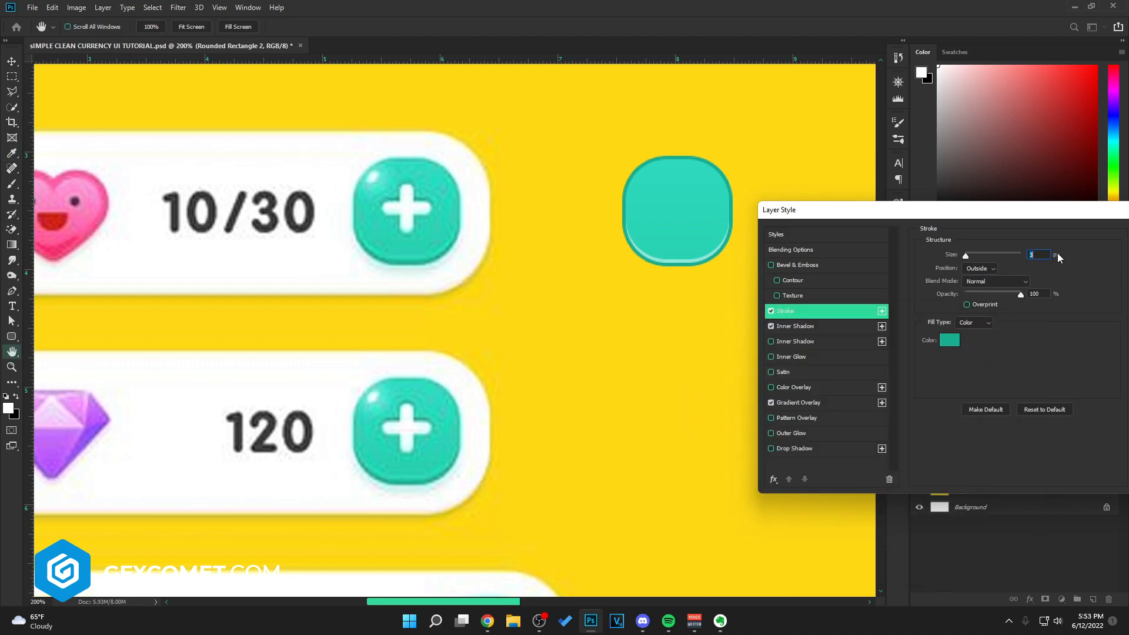
- Enable a Drop Shadow in darker teal and reduce its size to about 1 px
{"action": "left_click", "coordinate": [797, 265]}
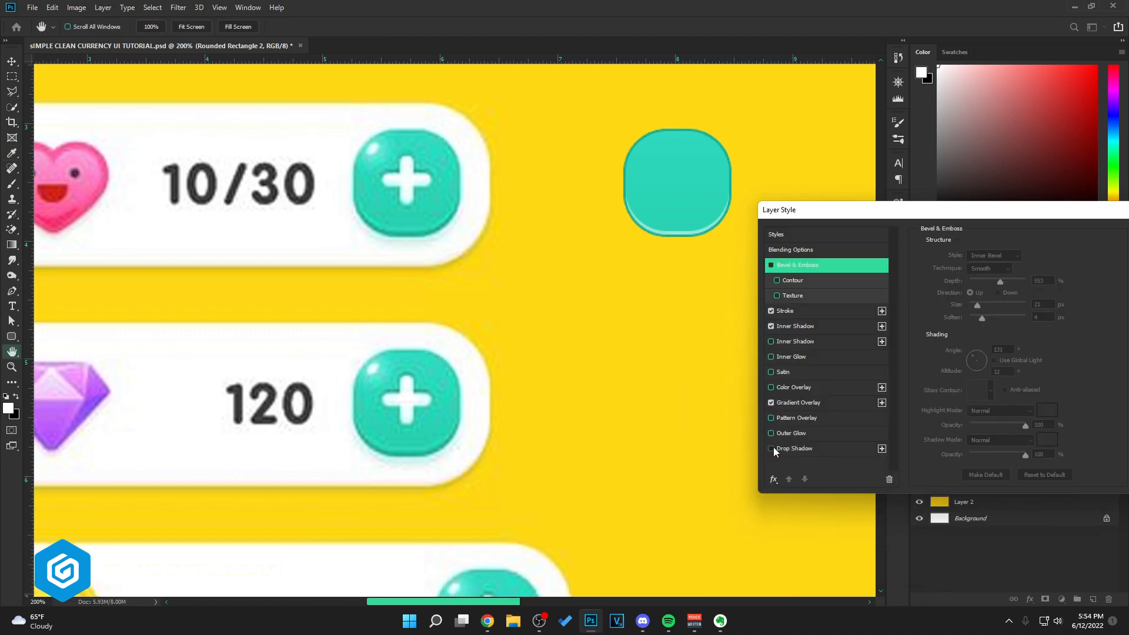
{"action": "left_click", "coordinate": [771, 448]}
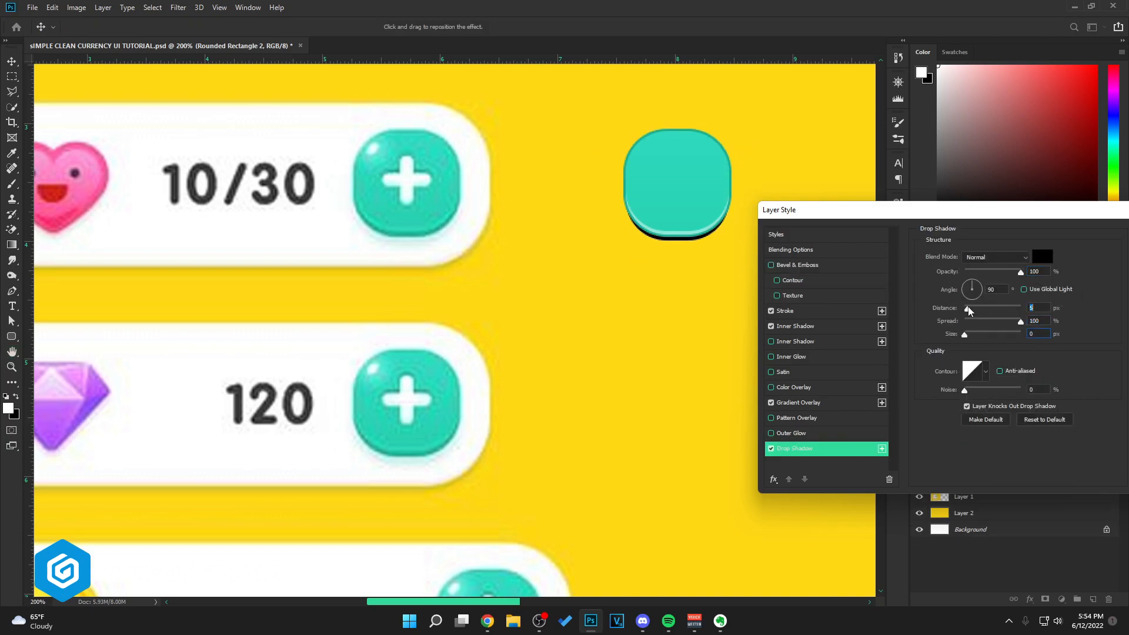
{"action": "left_click", "coordinate": [1041, 258]}
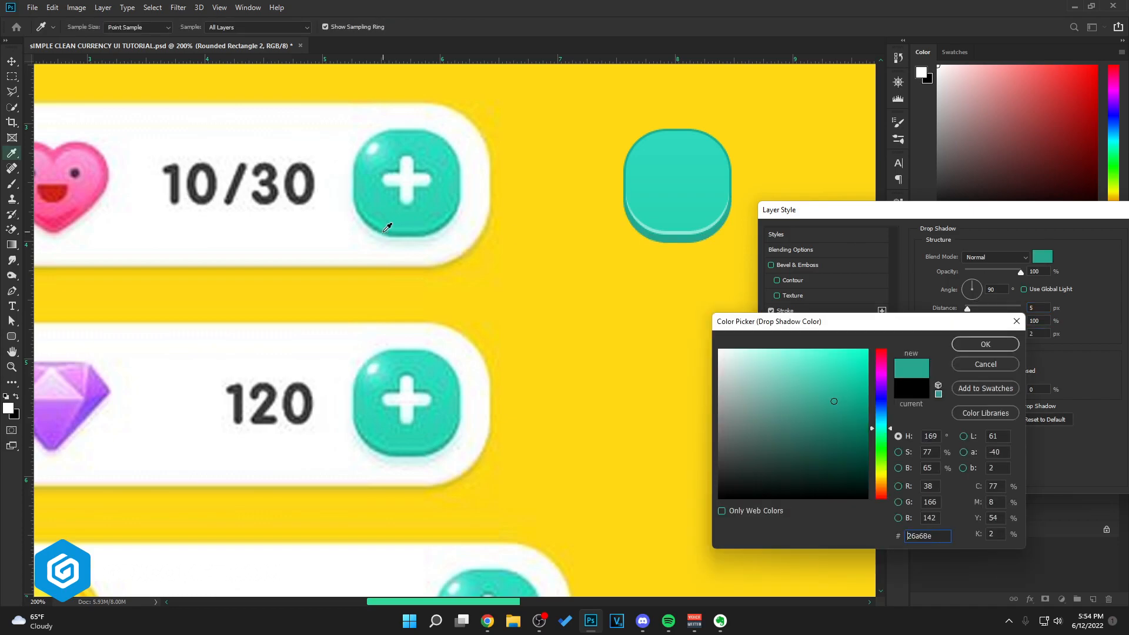
{"action": "left_click", "coordinate": [984, 345]}
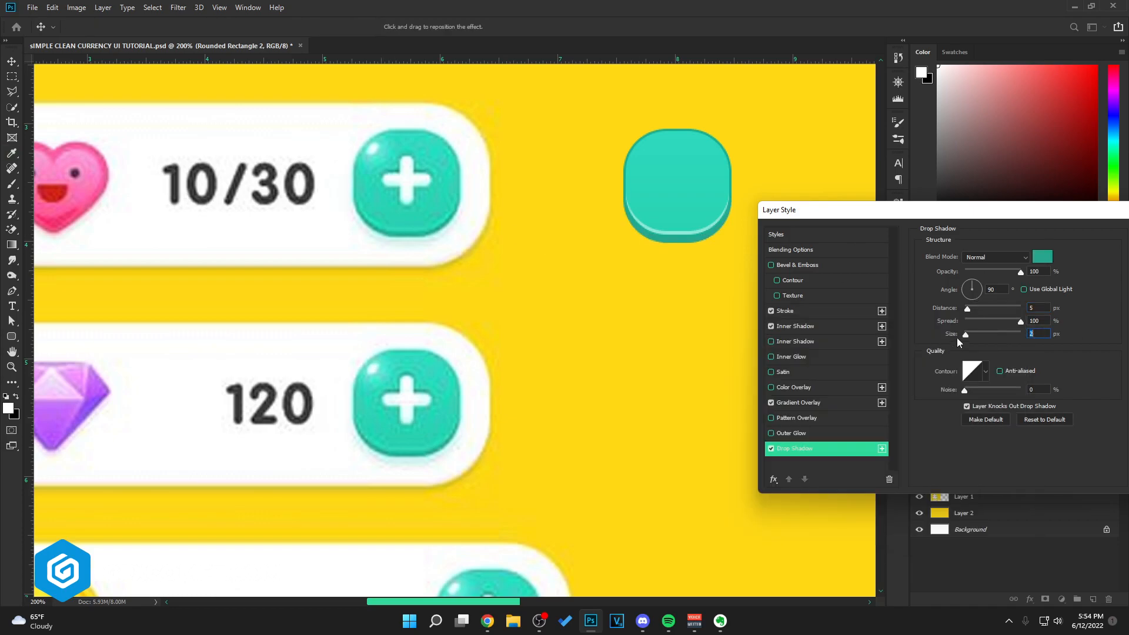
{"action": "left_click_drag", "start_coordinate": [968, 334], "coordinate": [964, 334]}
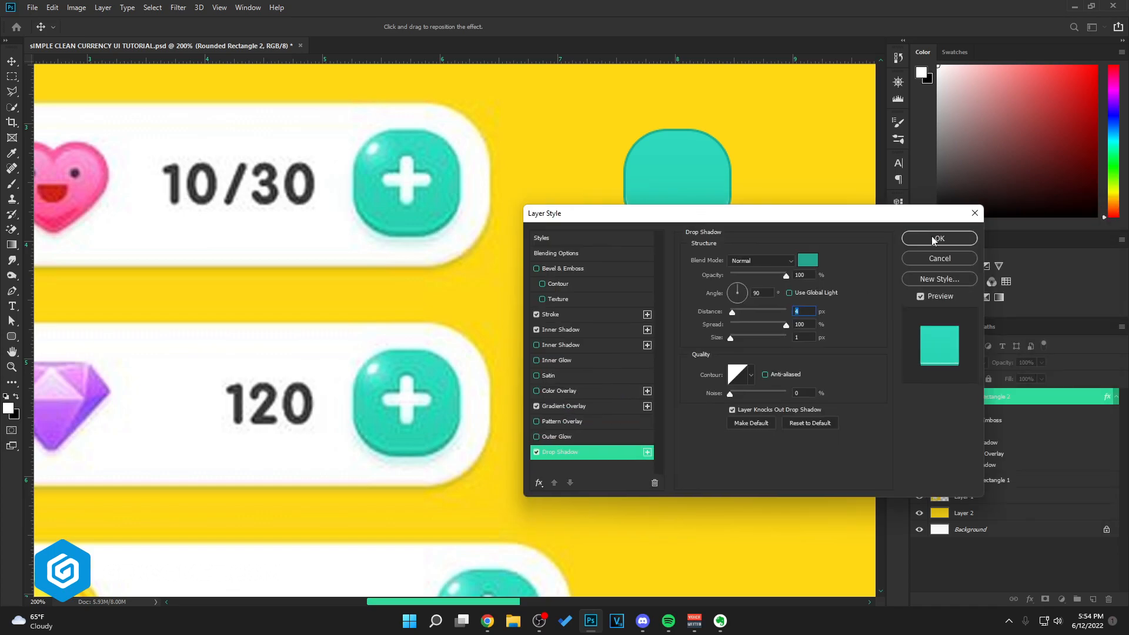
- Apply the styles and convert the button layer to a Smart Object
{"action": "left_click", "coordinate": [939, 239]}
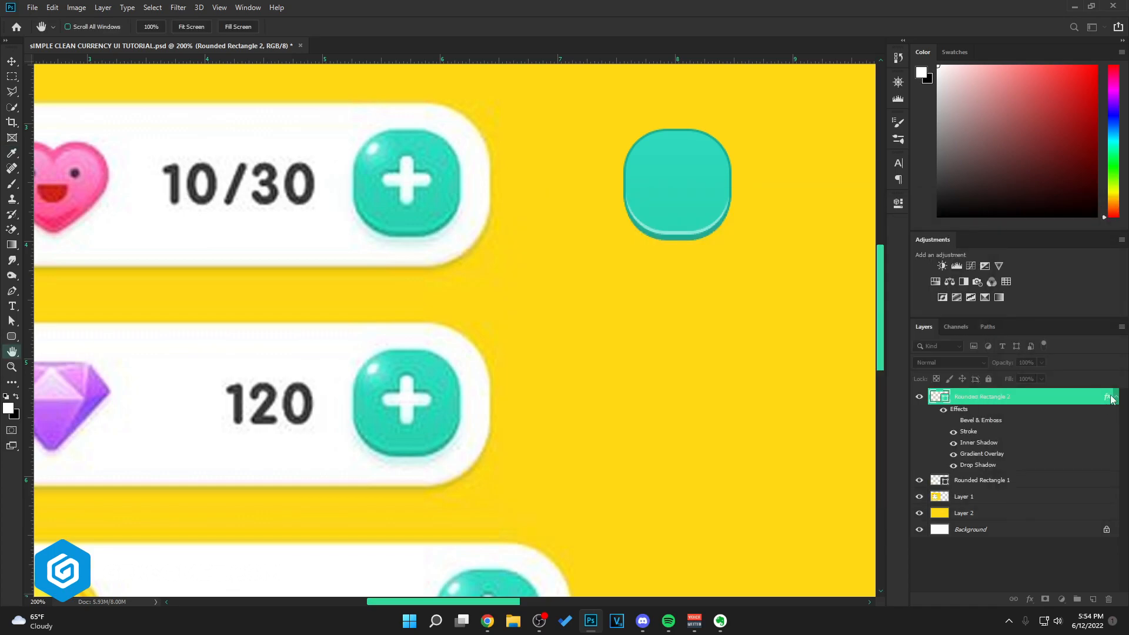
{"action": "right_click", "coordinate": [1015, 396]}
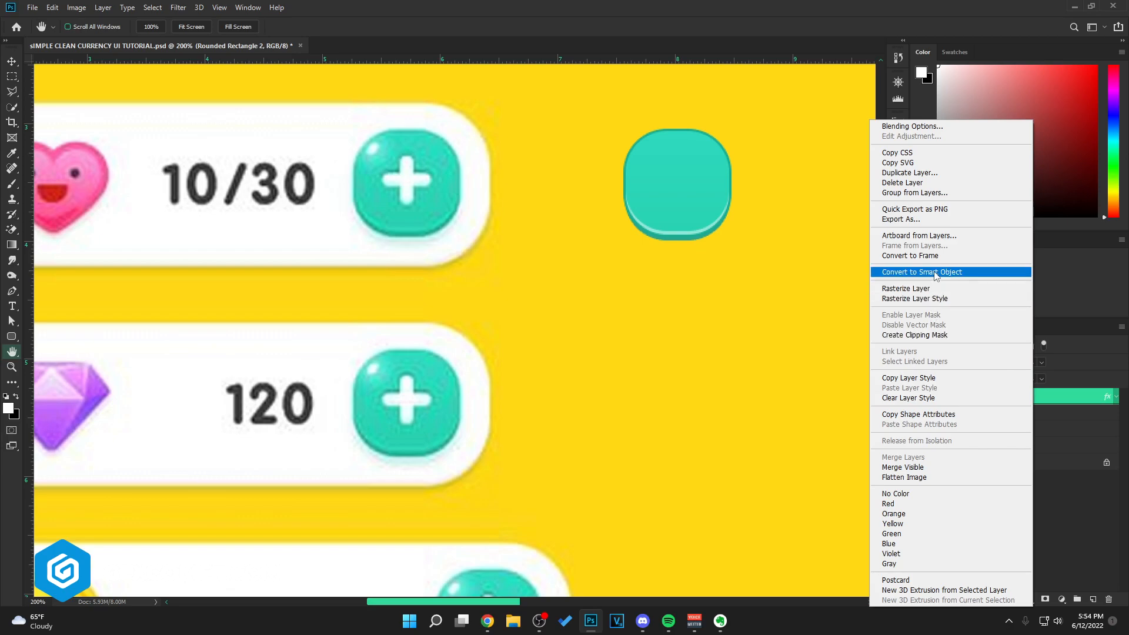
{"action": "left_click", "coordinate": [922, 272]}
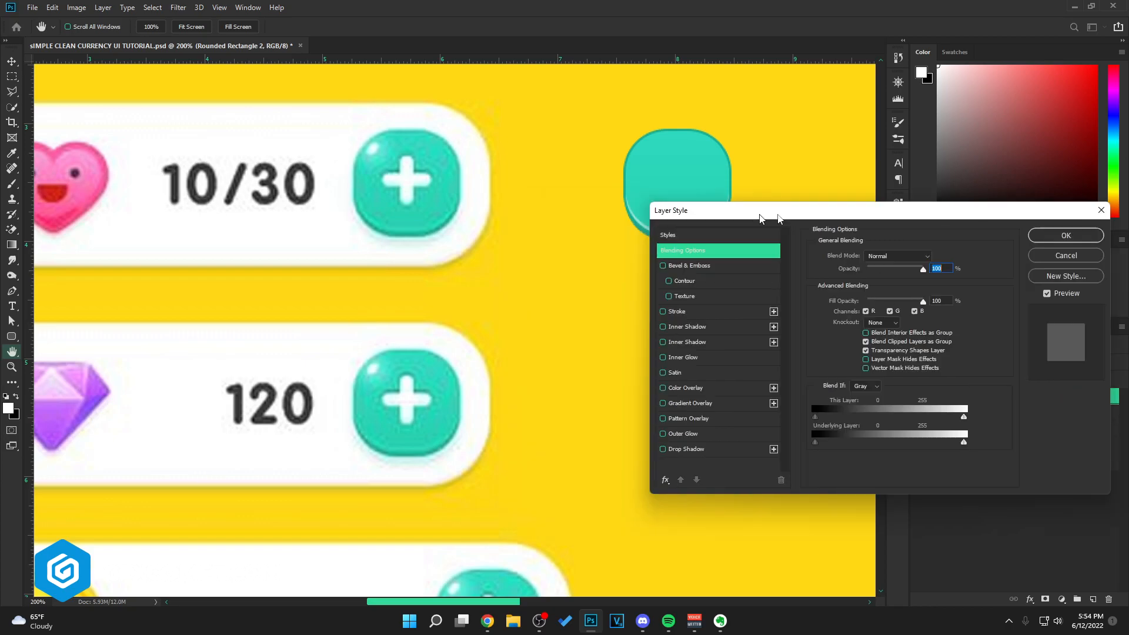
- Give the smart object a thin pale aqua (acfff4) Stroke outline and apply it
{"action": "left_click", "coordinate": [675, 311]}
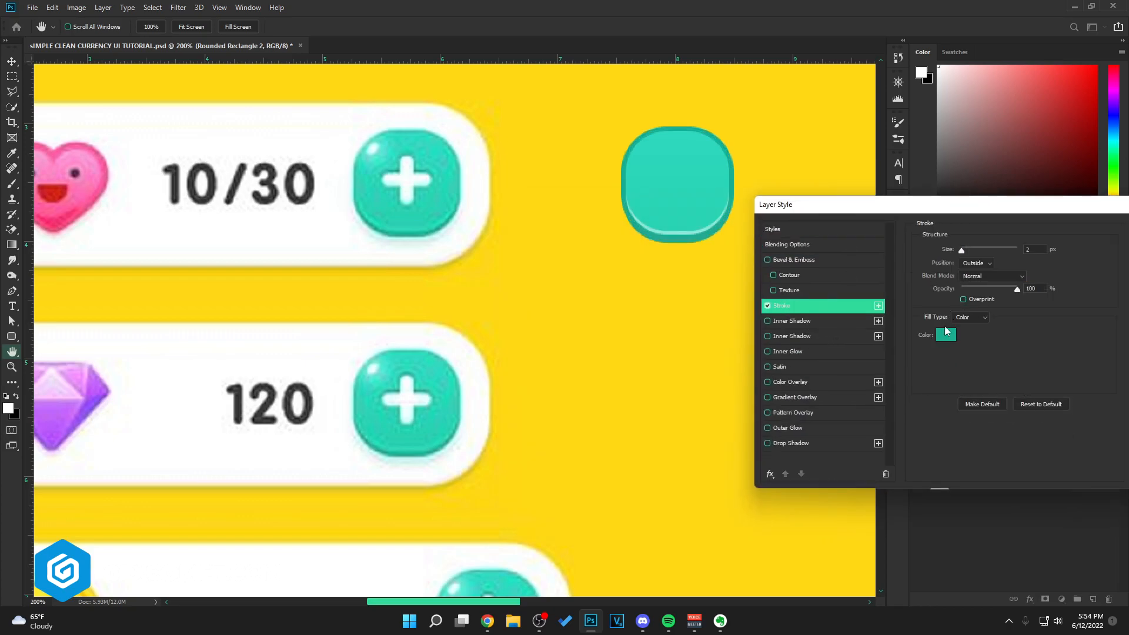
{"action": "left_click", "coordinate": [946, 334]}
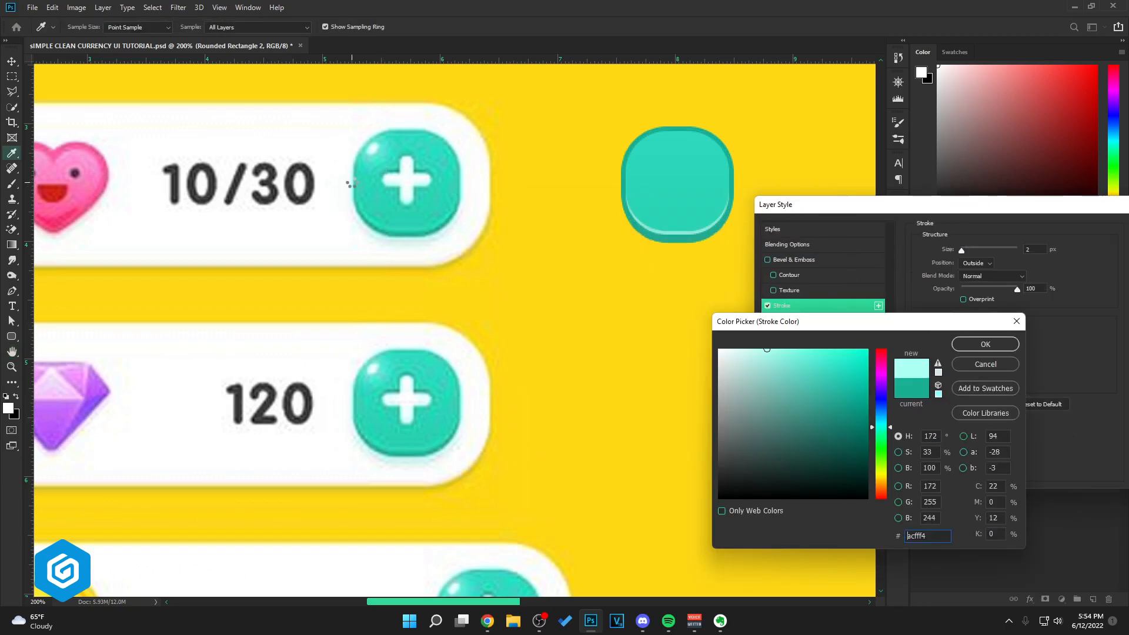
{"action": "left_click", "coordinate": [985, 344]}
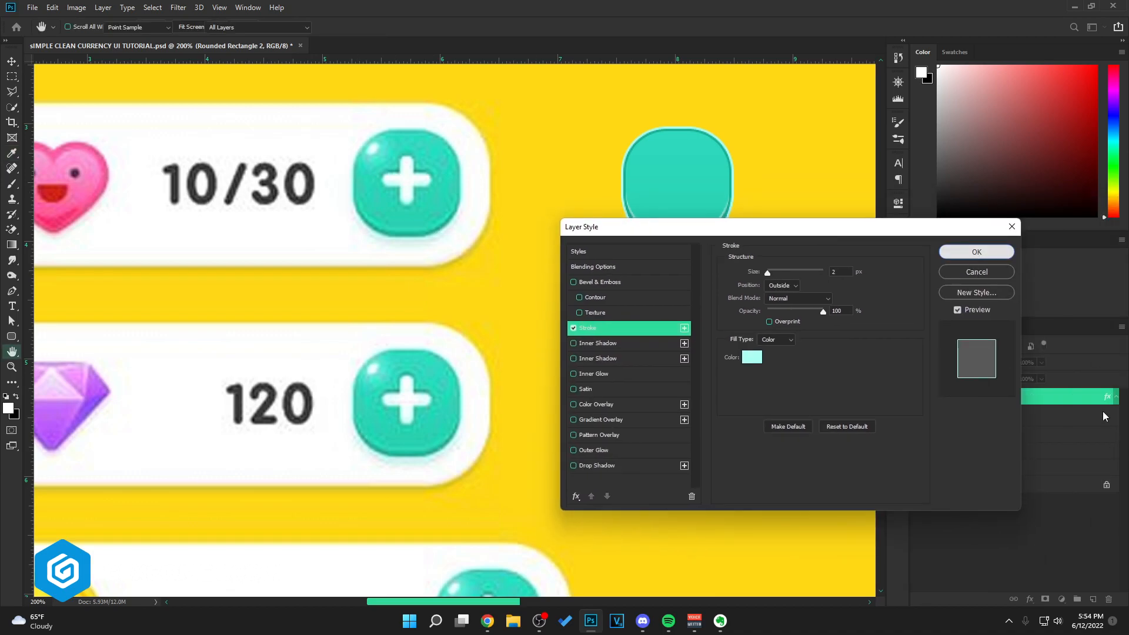
{"action": "left_click", "coordinate": [977, 252]}
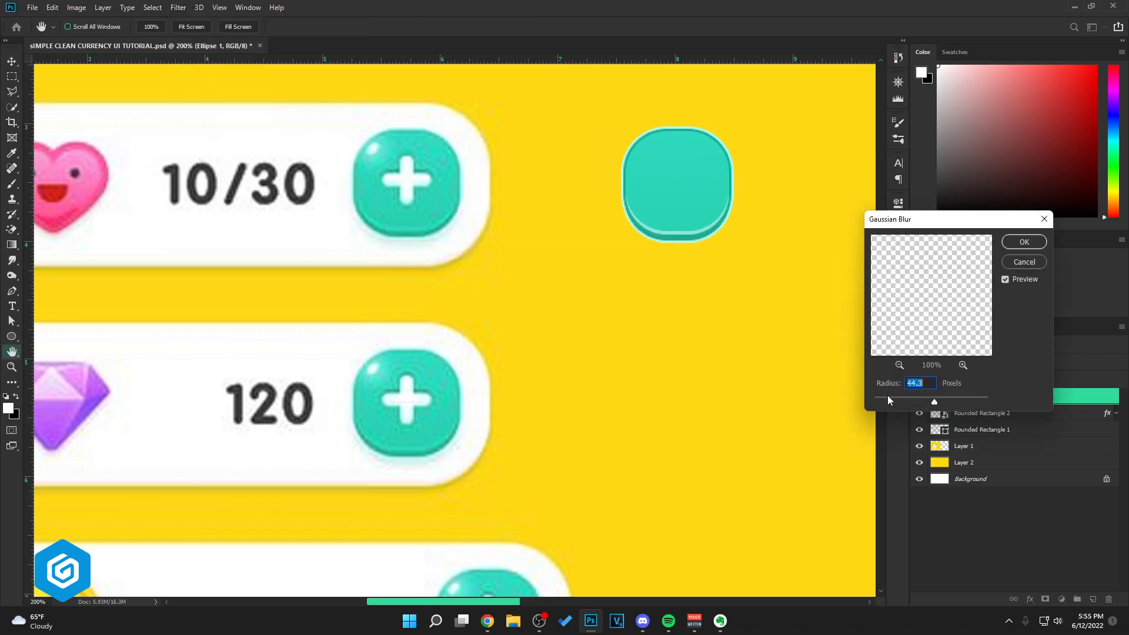
- Apply a Gaussian Blur of about 1.6 px to the highlight ellipse
{"action": "left_click_drag", "start_coordinate": [934, 401], "coordinate": [880, 401]}
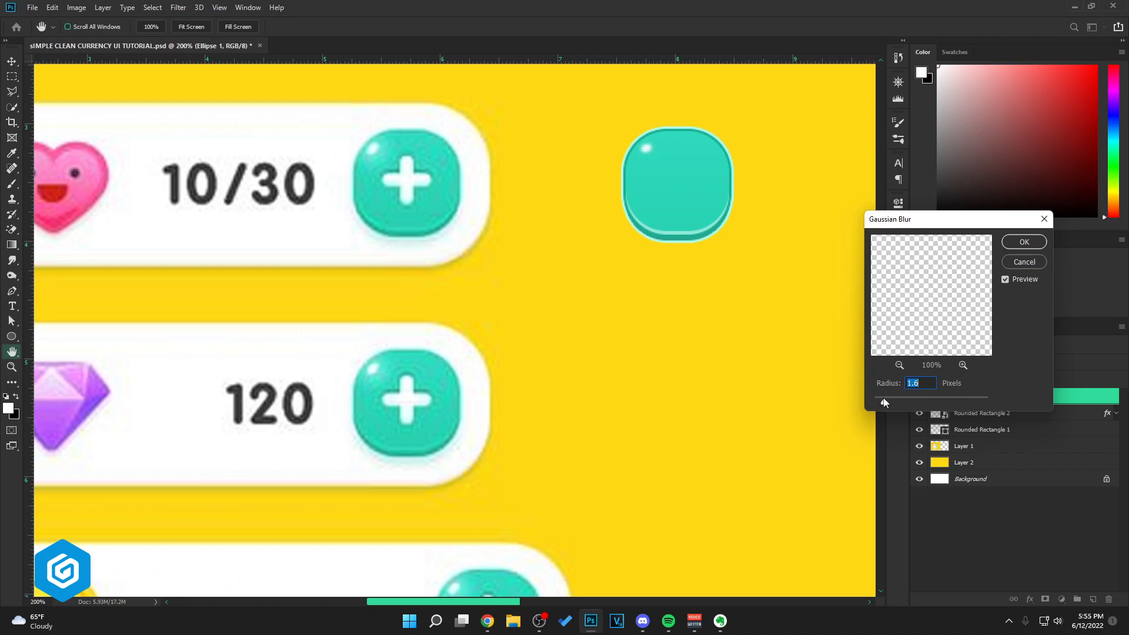
{"action": "left_click", "coordinate": [1023, 241]}
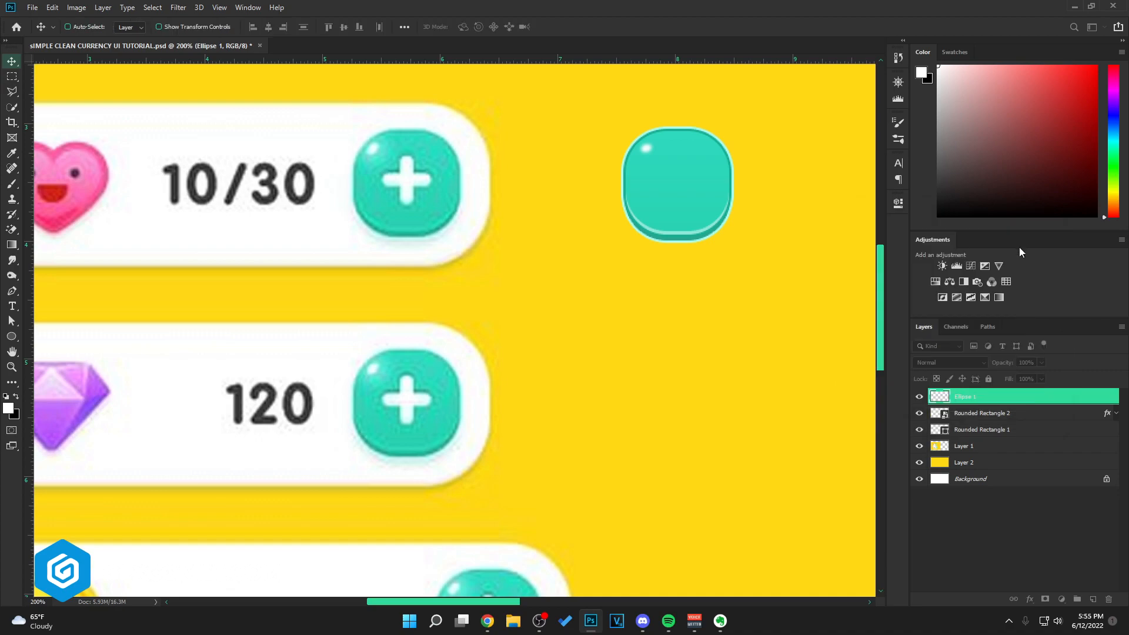
- Select the button layer and open its options to add a clipped glow layer
{"action": "left_click", "coordinate": [981, 413]}
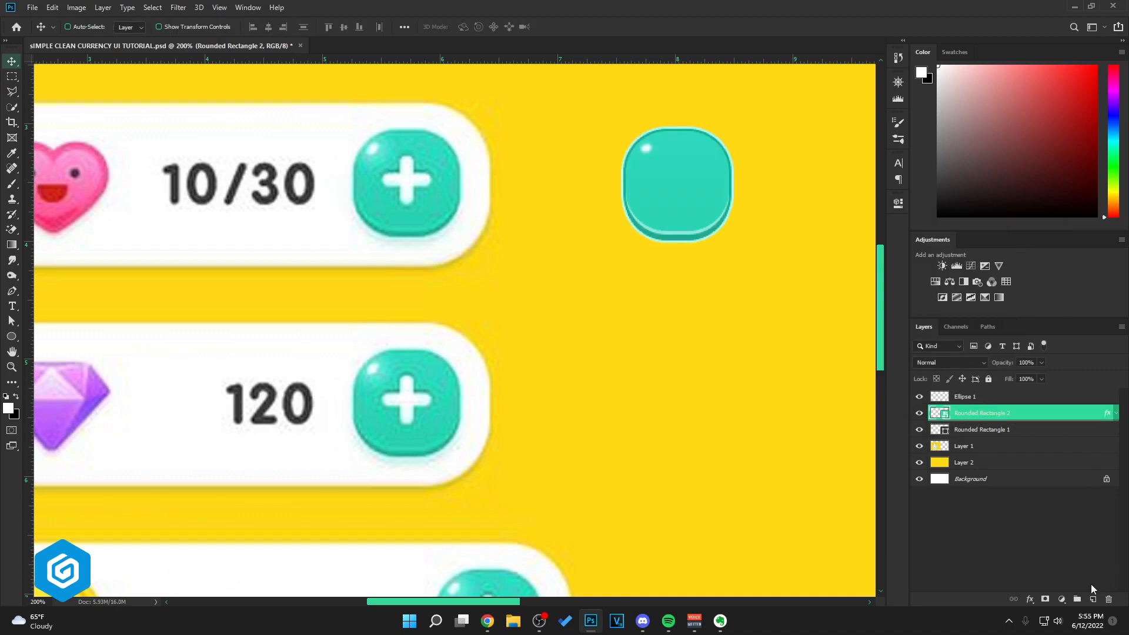
{"action": "right_click", "coordinate": [984, 413]}
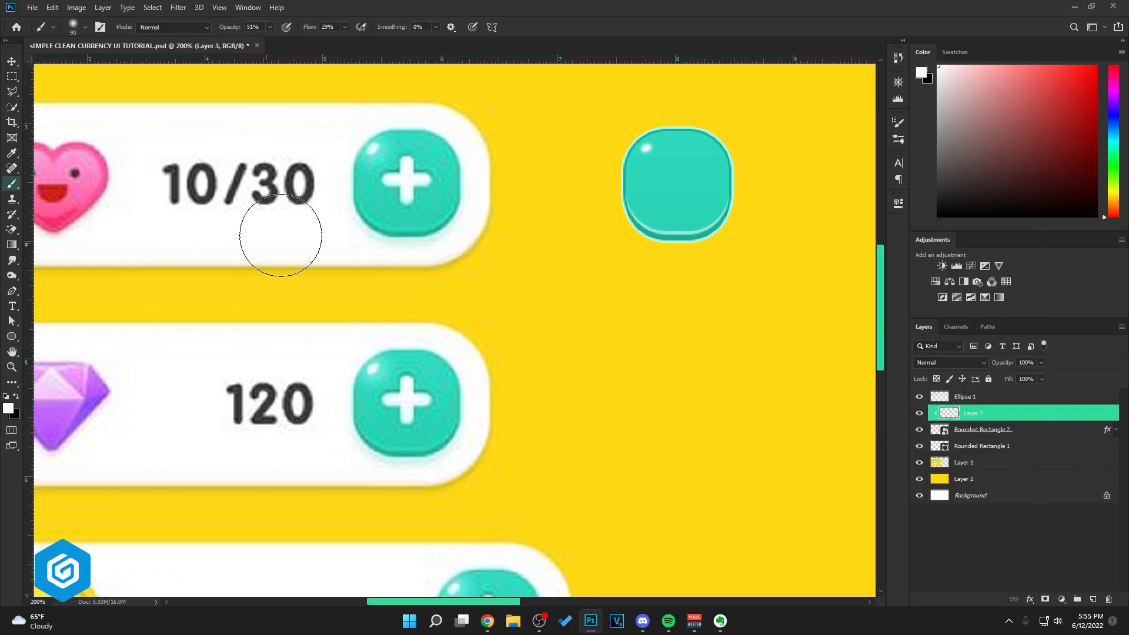
{"action": "mouse_move", "coordinate": [641, 144]}
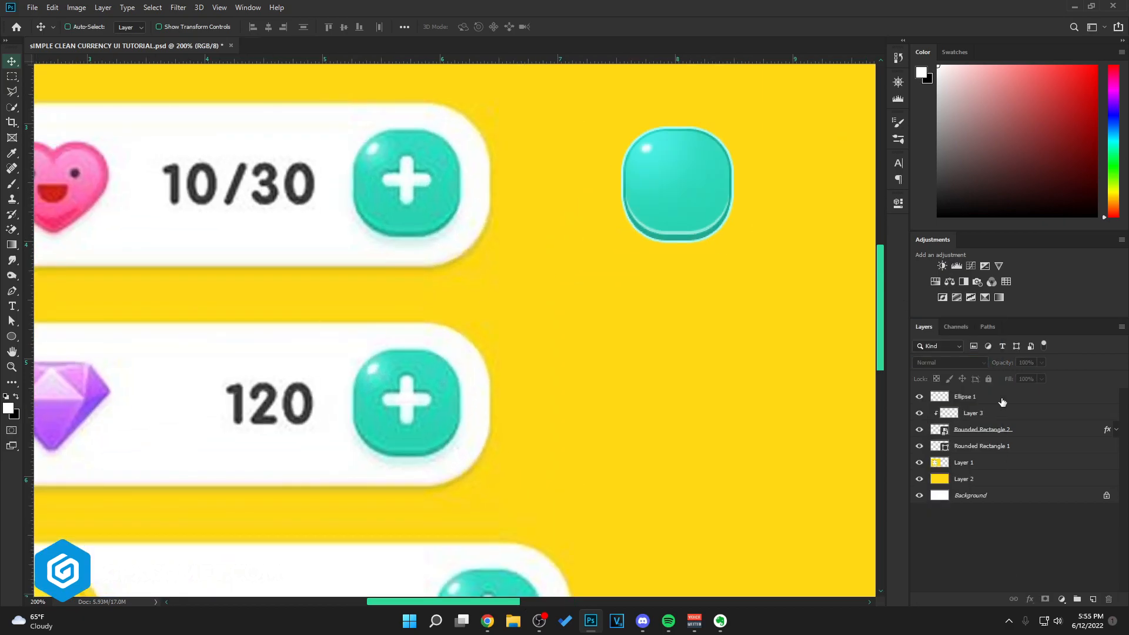
- Create a new layer and draw a white rounded bar for the plus sign
{"action": "left_click", "coordinate": [965, 397]}
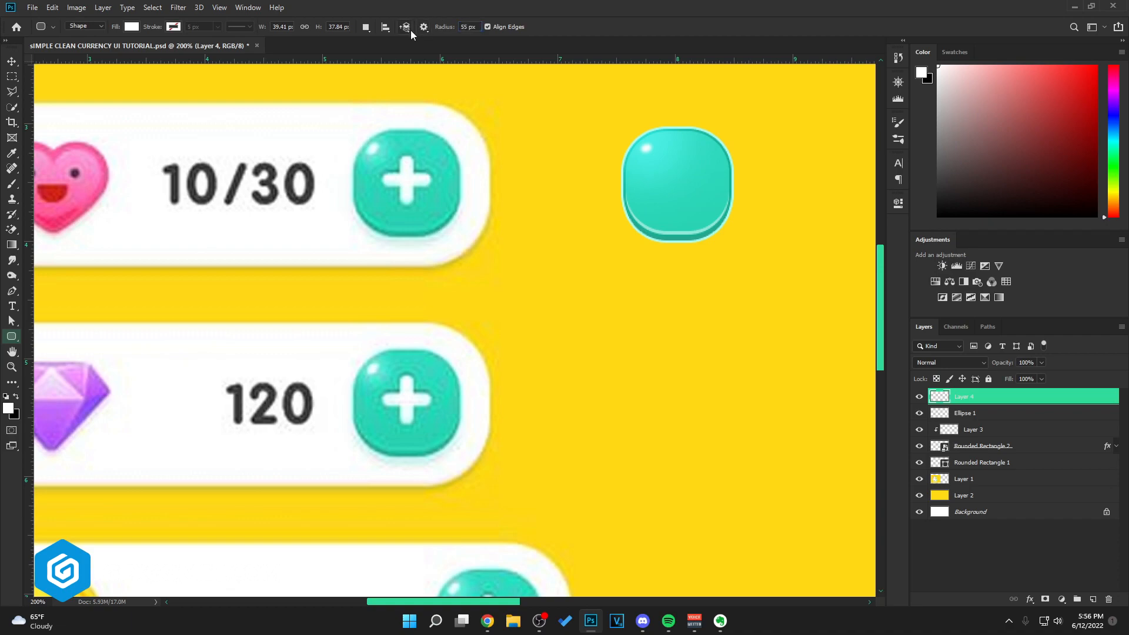
{"action": "left_click_drag", "start_coordinate": [380, 176], "coordinate": [428, 189]}
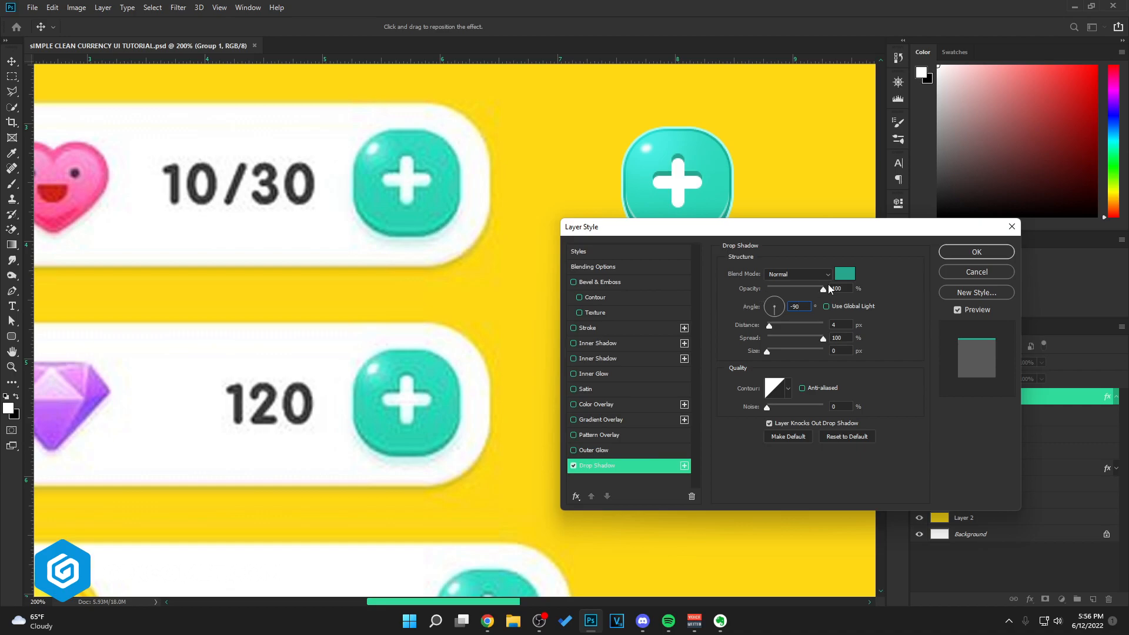
- Set the drop shadow colour to darker teal and adjust its distance
{"action": "left_click", "coordinate": [845, 274]}
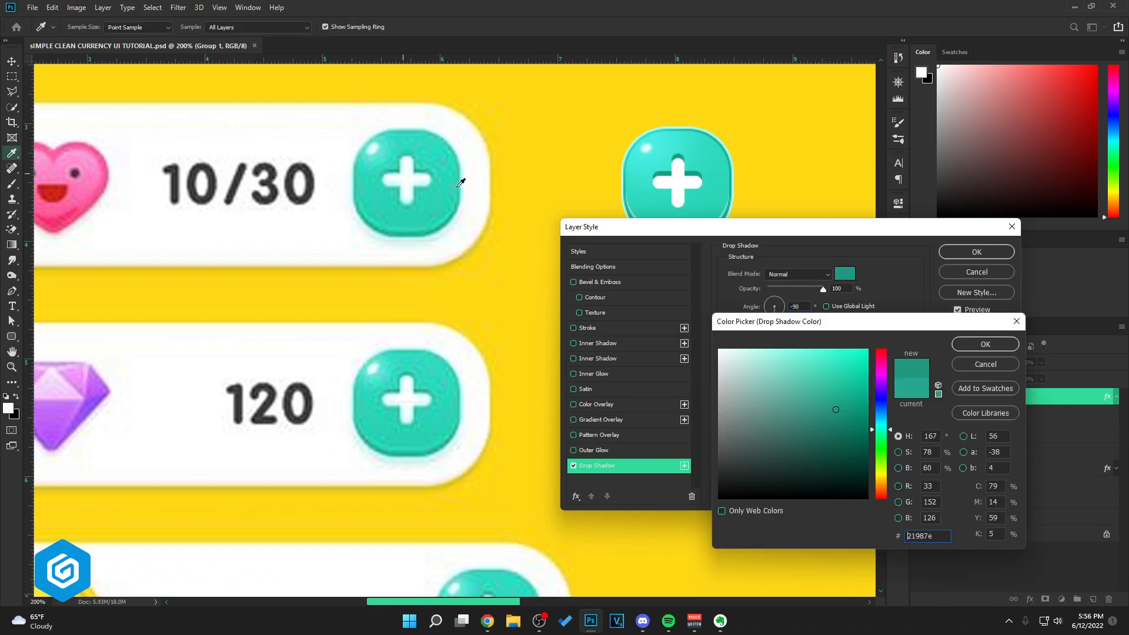
{"action": "left_click", "coordinate": [984, 344]}
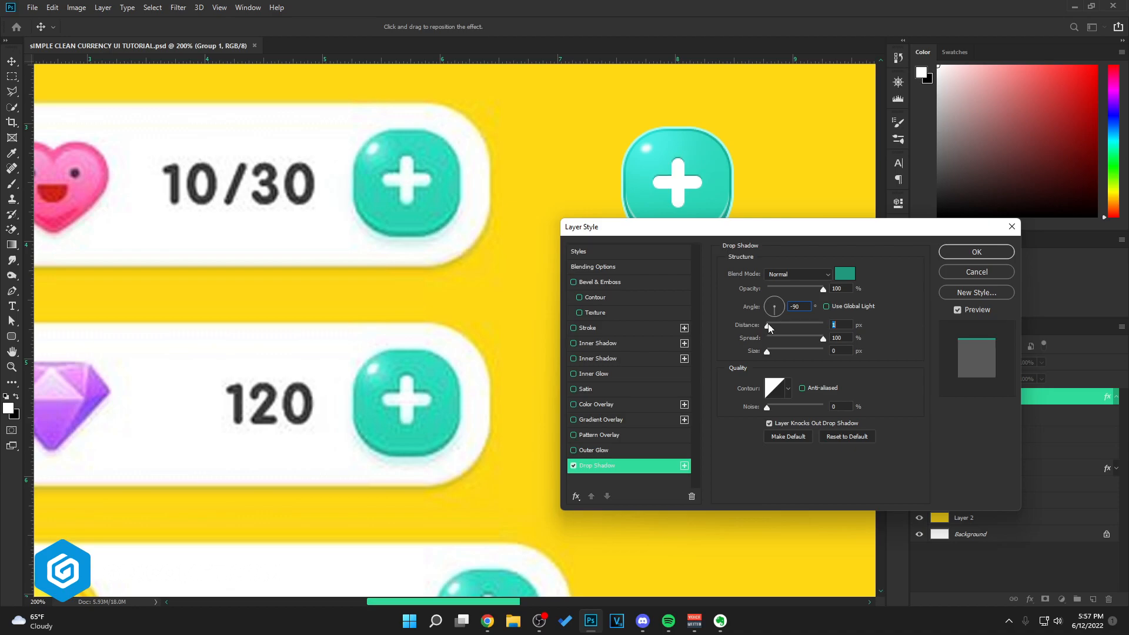
{"action": "left_click", "coordinate": [841, 325]}
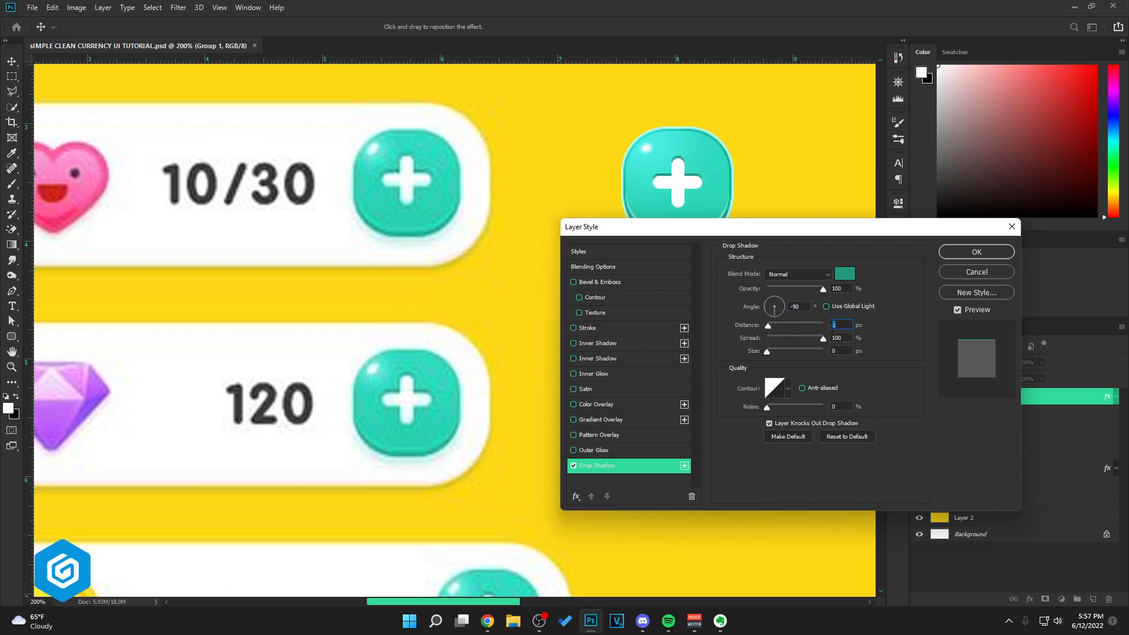
- Colour the Inner Shadow light teal, add a second teal Drop Shadow and apply the effects
{"action": "left_click", "coordinate": [597, 342]}
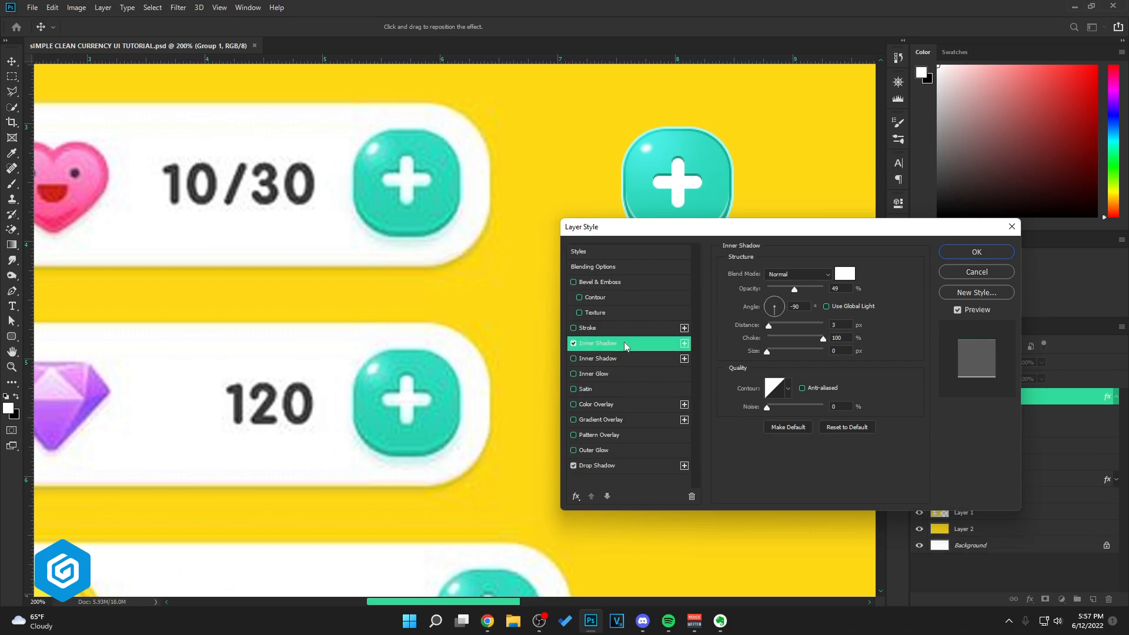
{"action": "left_click", "coordinate": [845, 274]}
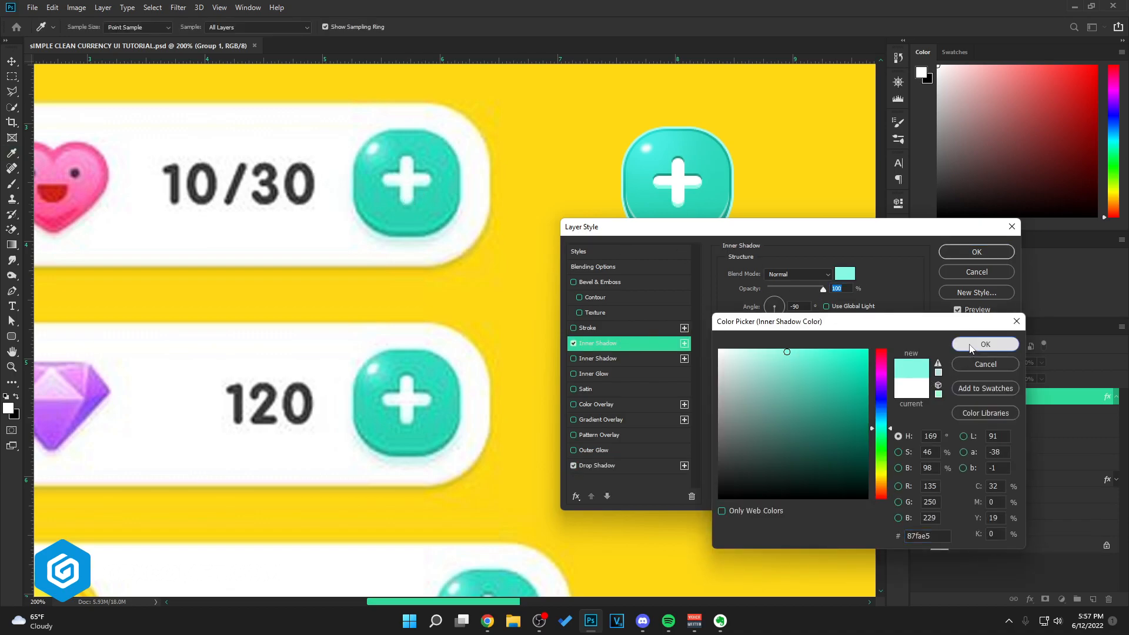
{"action": "left_click", "coordinate": [986, 344]}
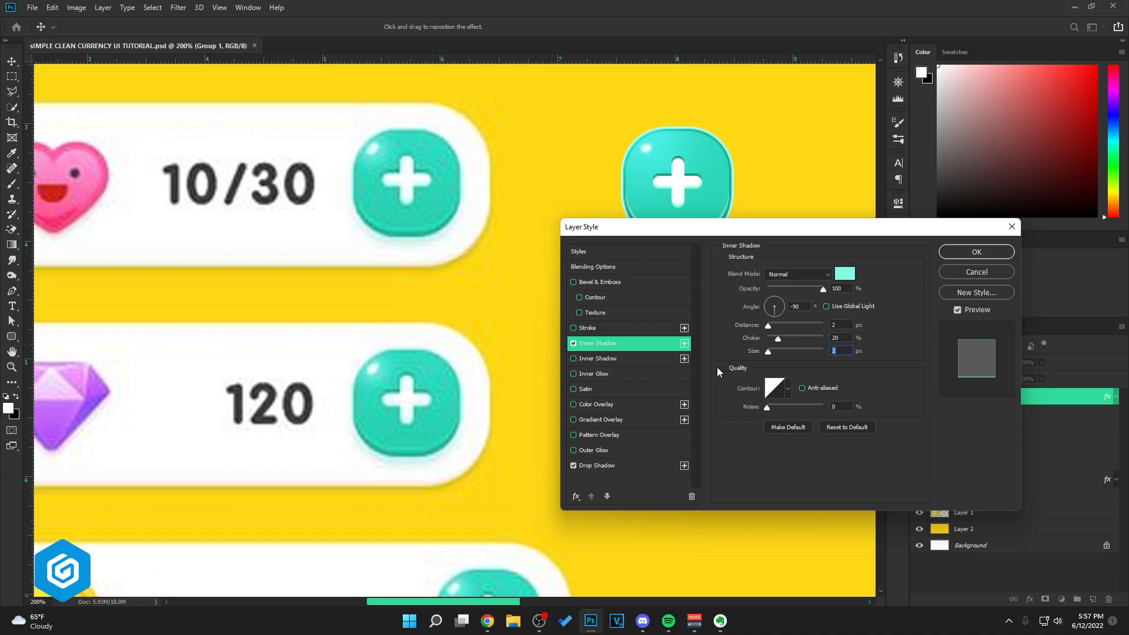
{"action": "left_click", "coordinate": [597, 480]}
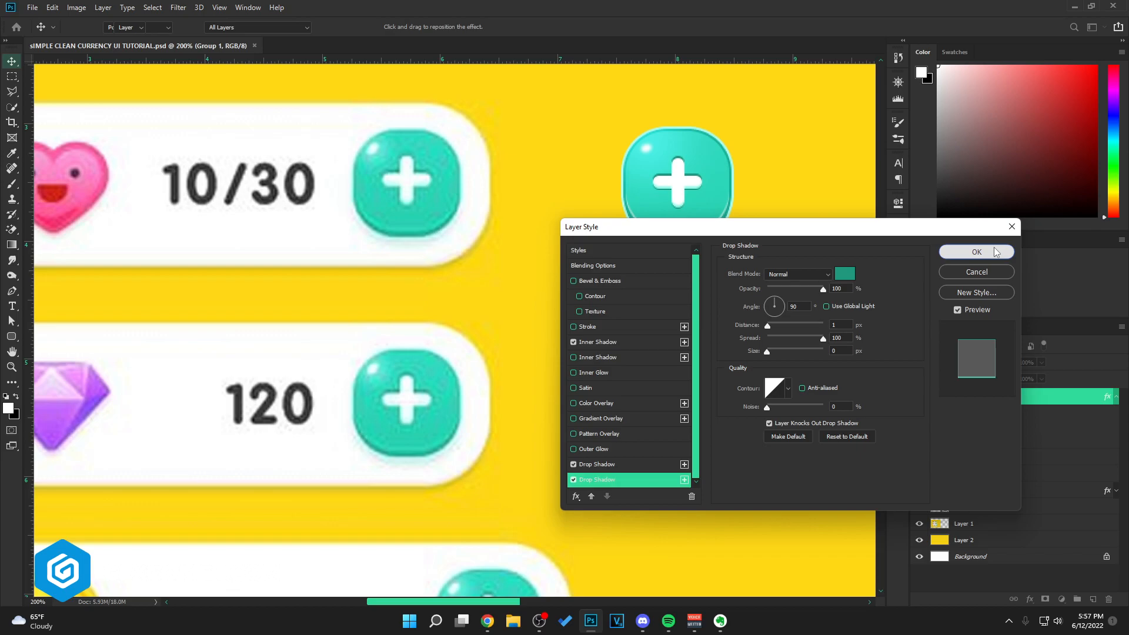
{"action": "left_click", "coordinate": [976, 252]}
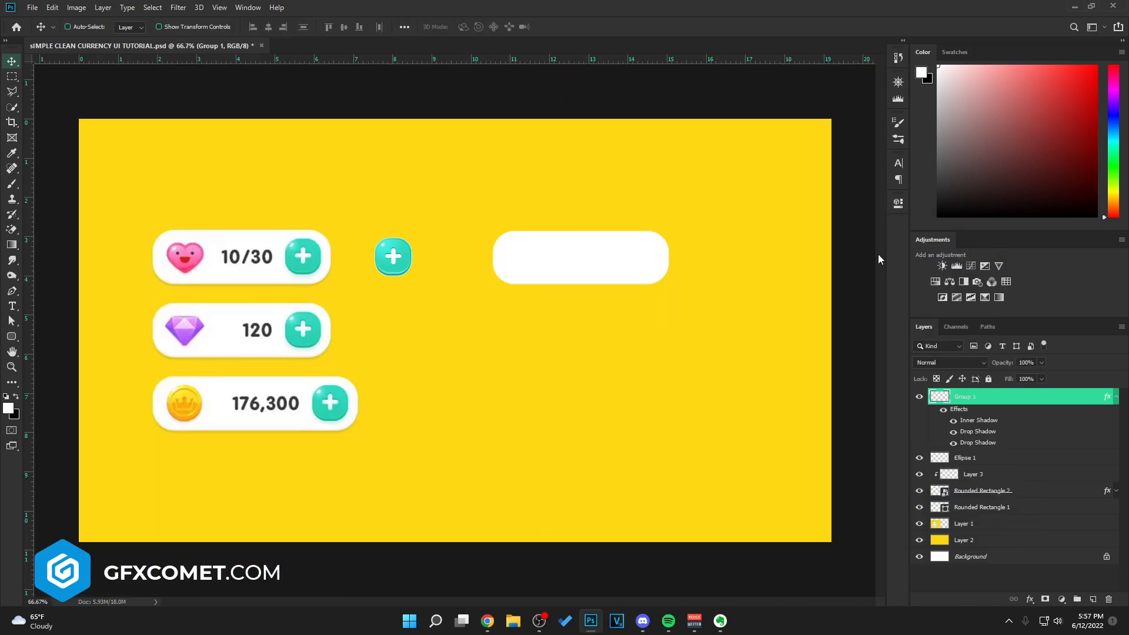
- Group the plus button layers and drag the button to the white bar's right end
{"action": "left_click", "coordinate": [1107, 396]}
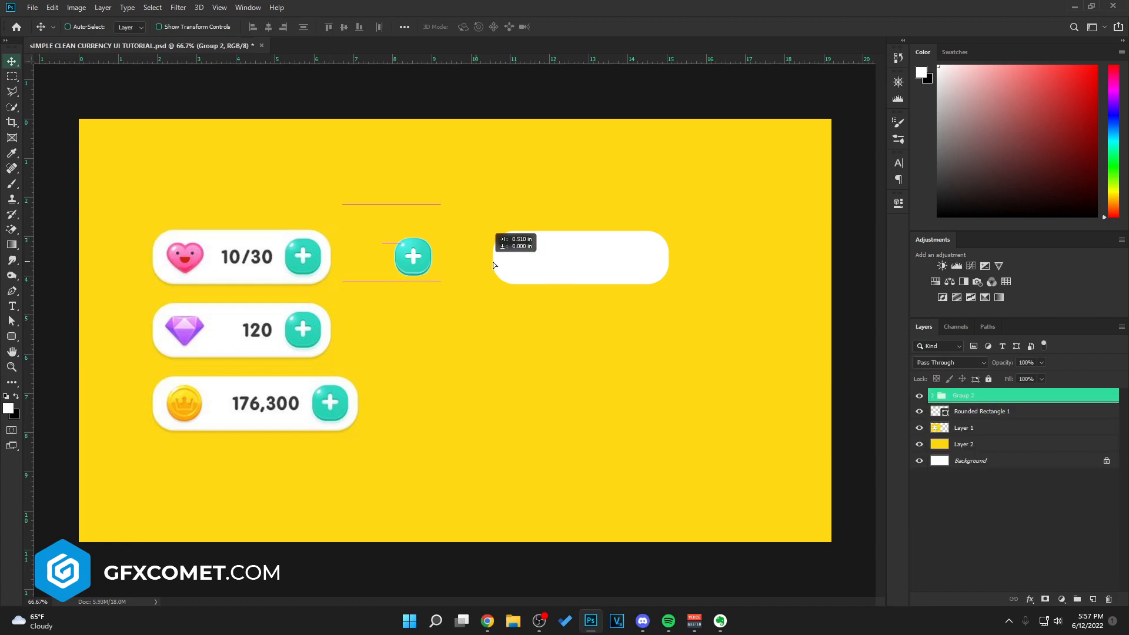
{"action": "left_click_drag", "start_coordinate": [413, 257], "coordinate": [640, 257]}
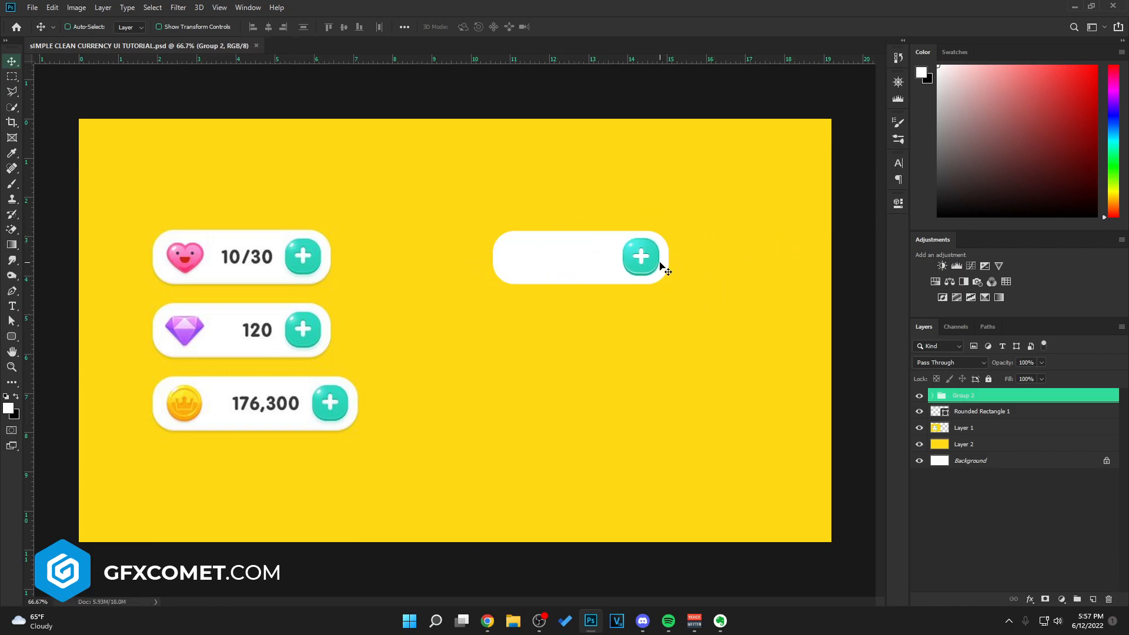
{"action": "mouse_move", "coordinate": [657, 291]}
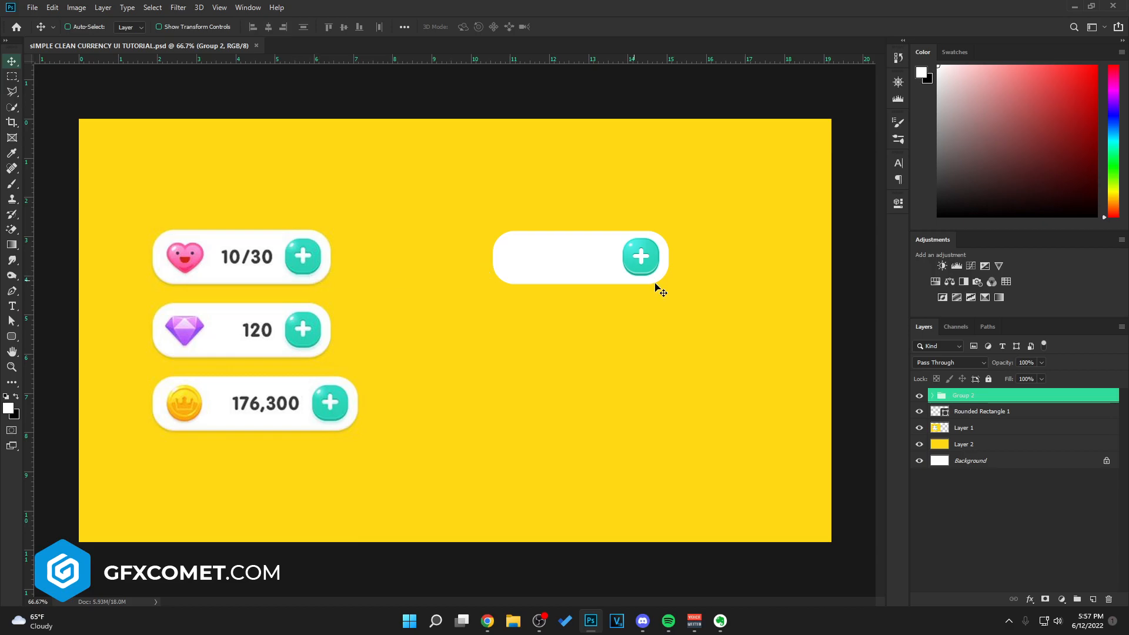
{"action": "mouse_move", "coordinate": [841, 183]}
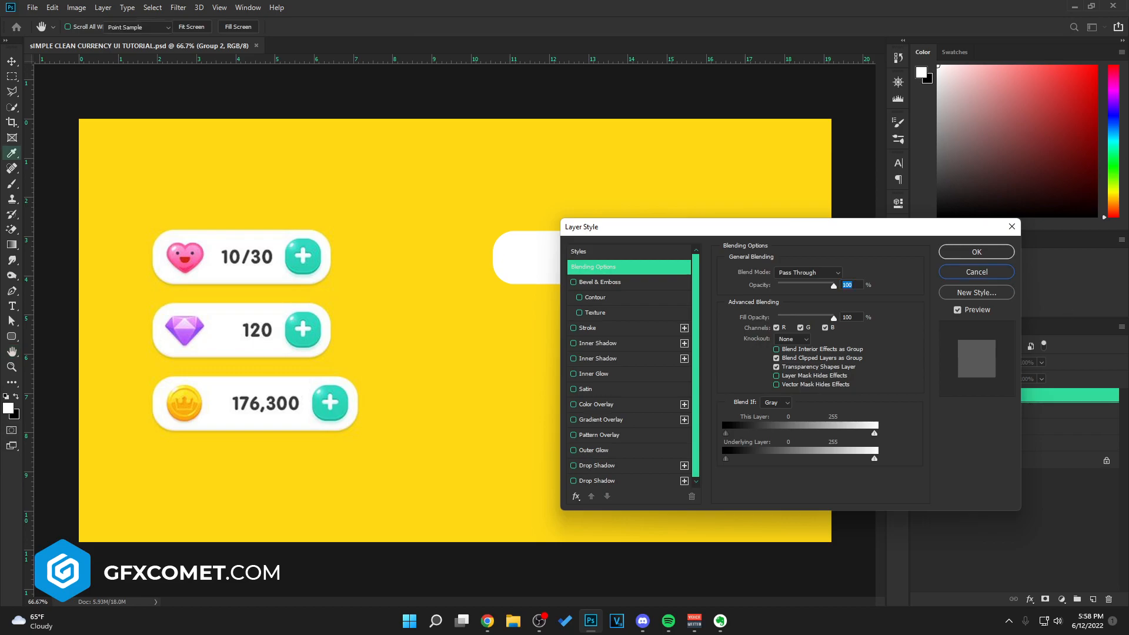
{"action": "left_click", "coordinate": [974, 271]}
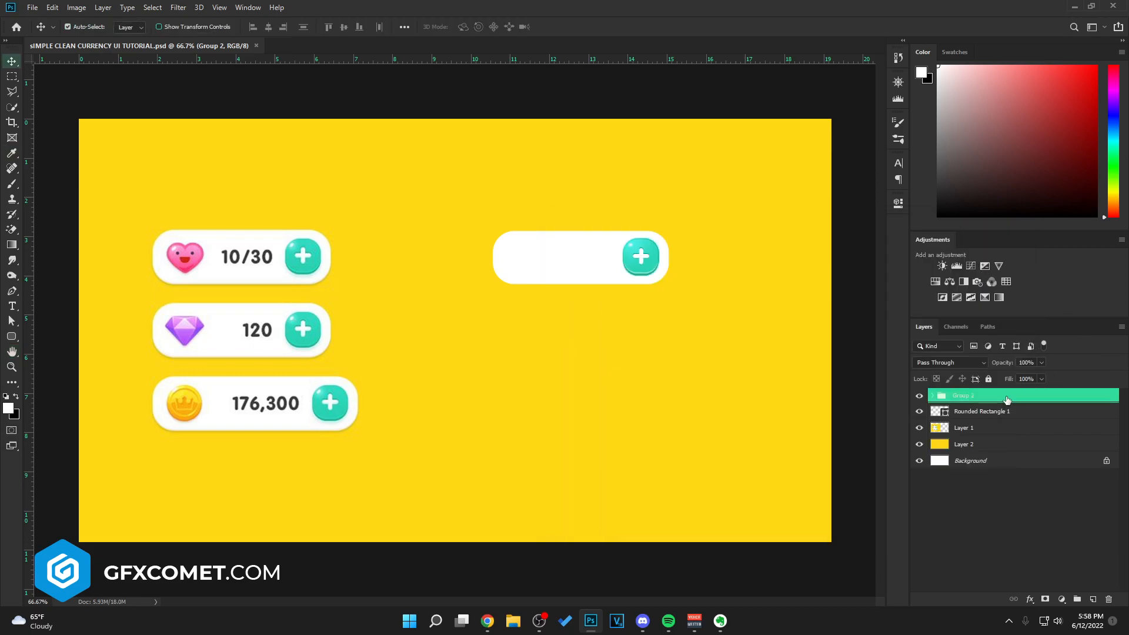
- Convert Group 2 copy to a Smart Object and add a Drop Shadow to it
{"action": "right_click", "coordinate": [963, 396]}
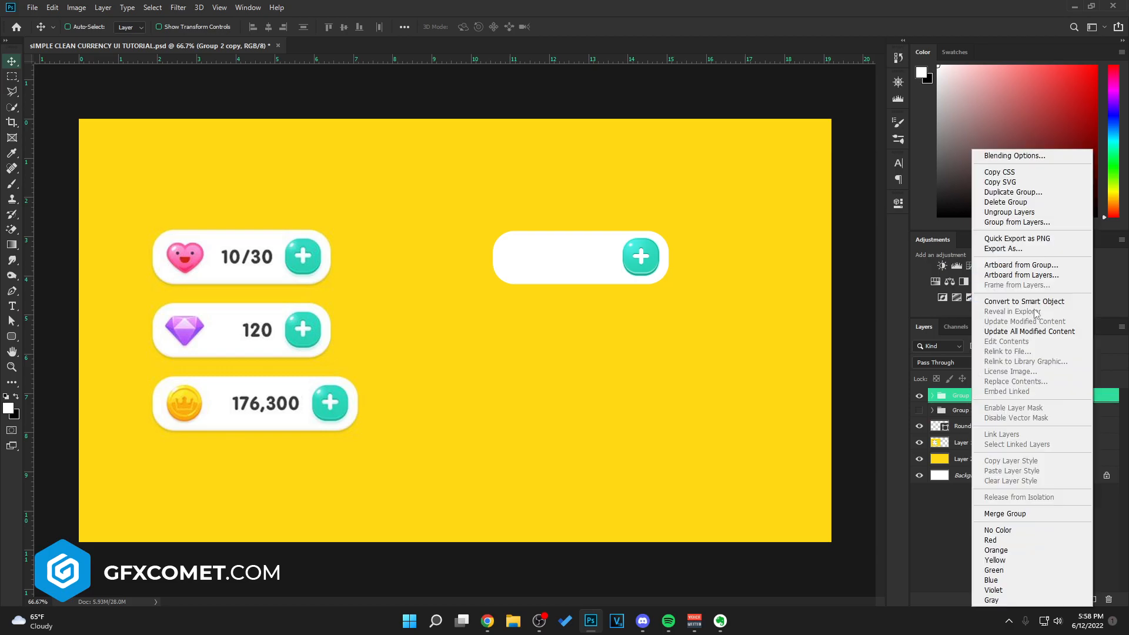
{"action": "left_click", "coordinate": [1013, 155]}
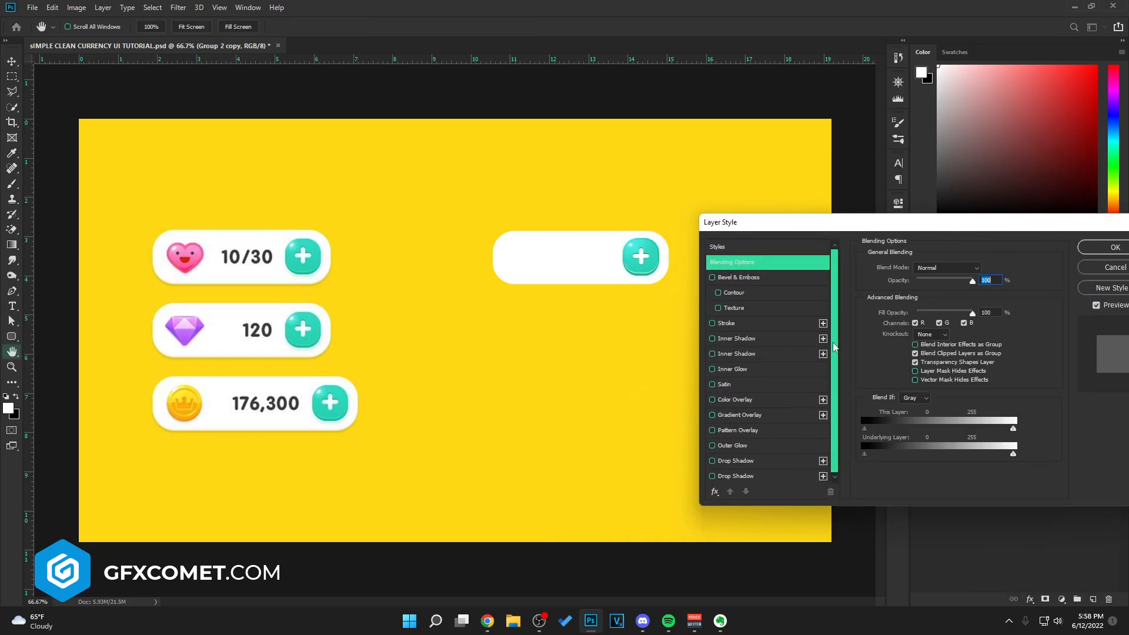
{"action": "left_click", "coordinate": [734, 461]}
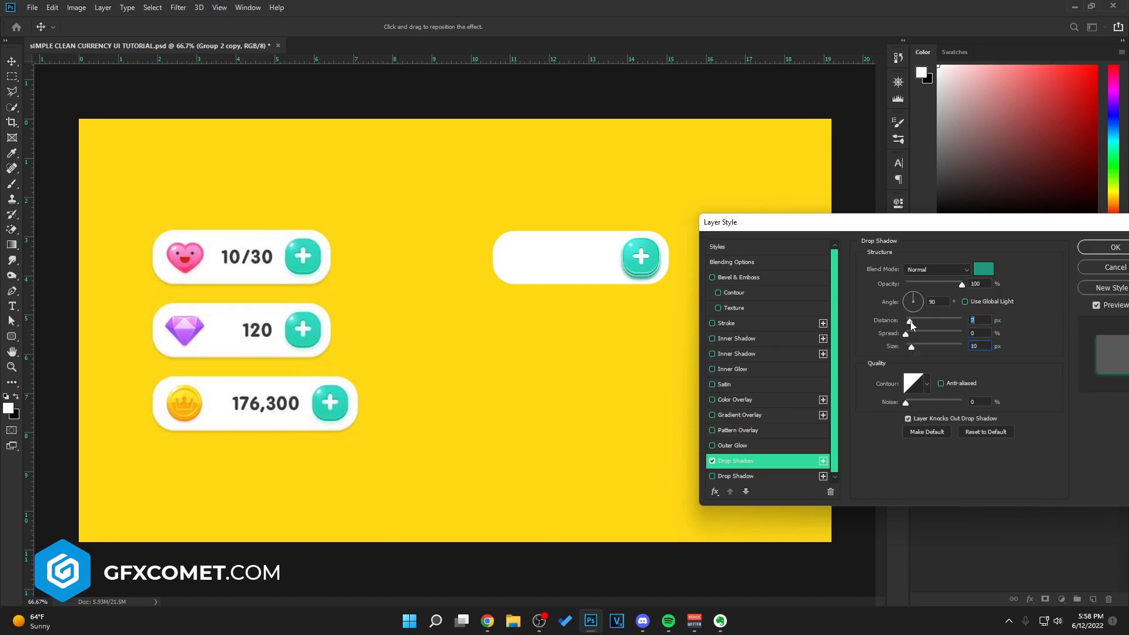
{"action": "left_click", "coordinate": [984, 269]}
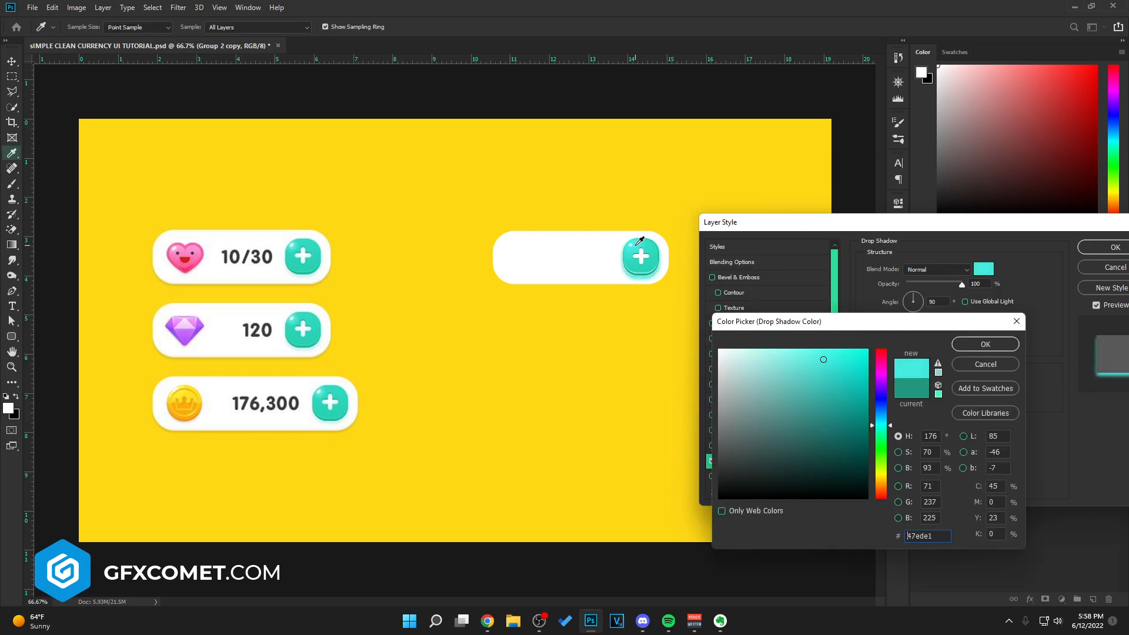
- Make the drop shadow teal at about 23% opacity and apply it to the button
{"action": "left_click", "coordinate": [983, 344]}
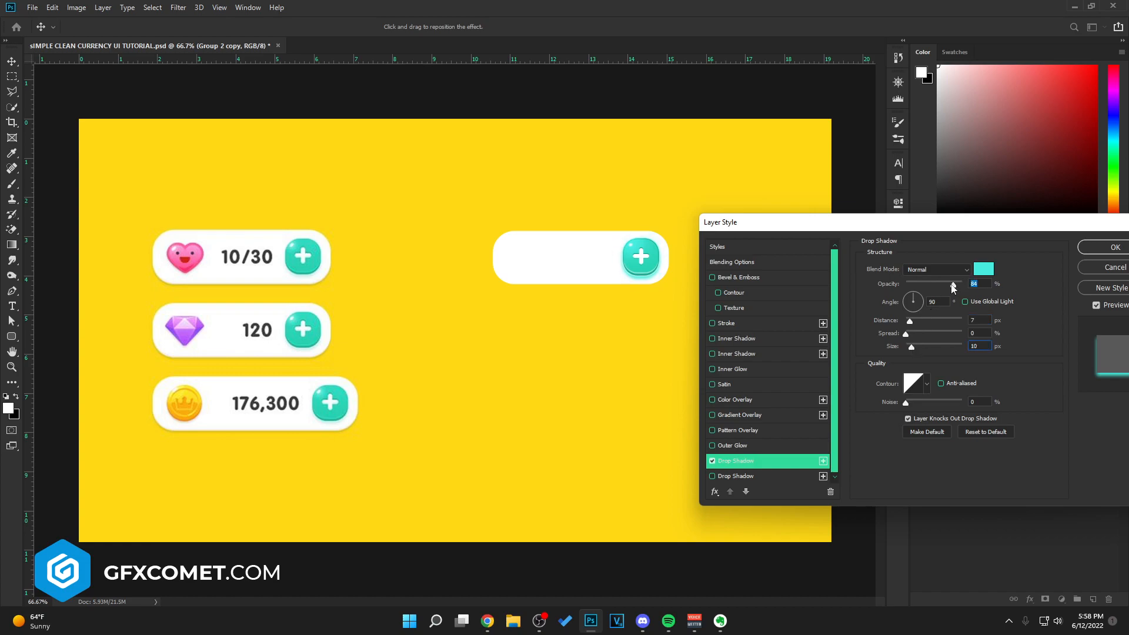
{"action": "left_click_drag", "start_coordinate": [951, 287], "coordinate": [929, 287]}
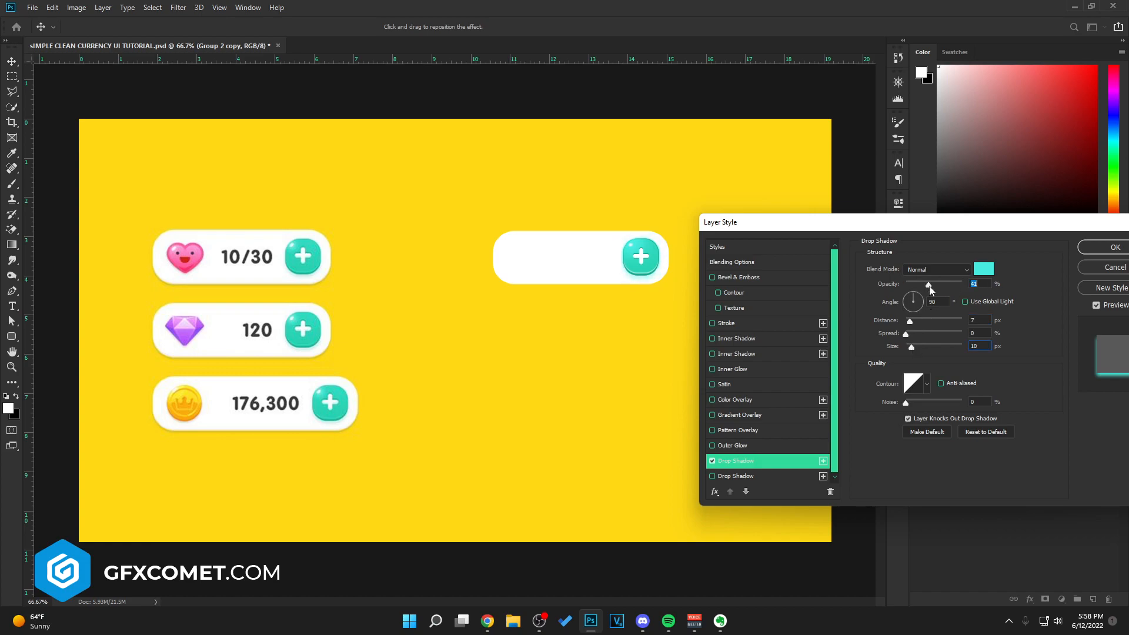
{"action": "left_click_drag", "start_coordinate": [930, 284], "coordinate": [918, 284]}
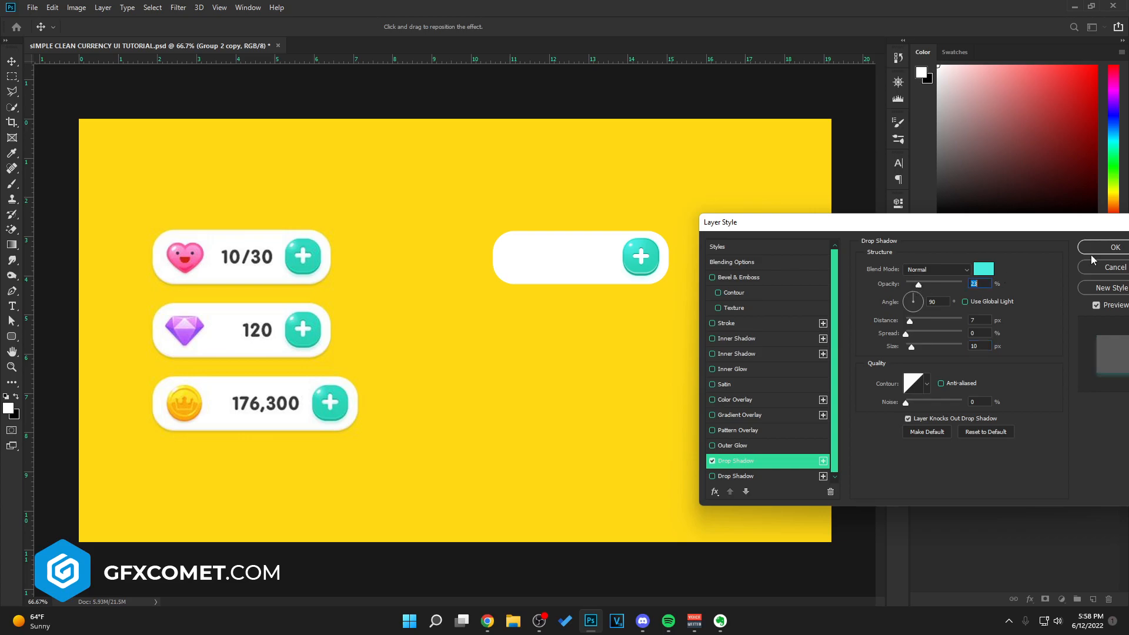
{"action": "left_click", "coordinate": [1108, 247]}
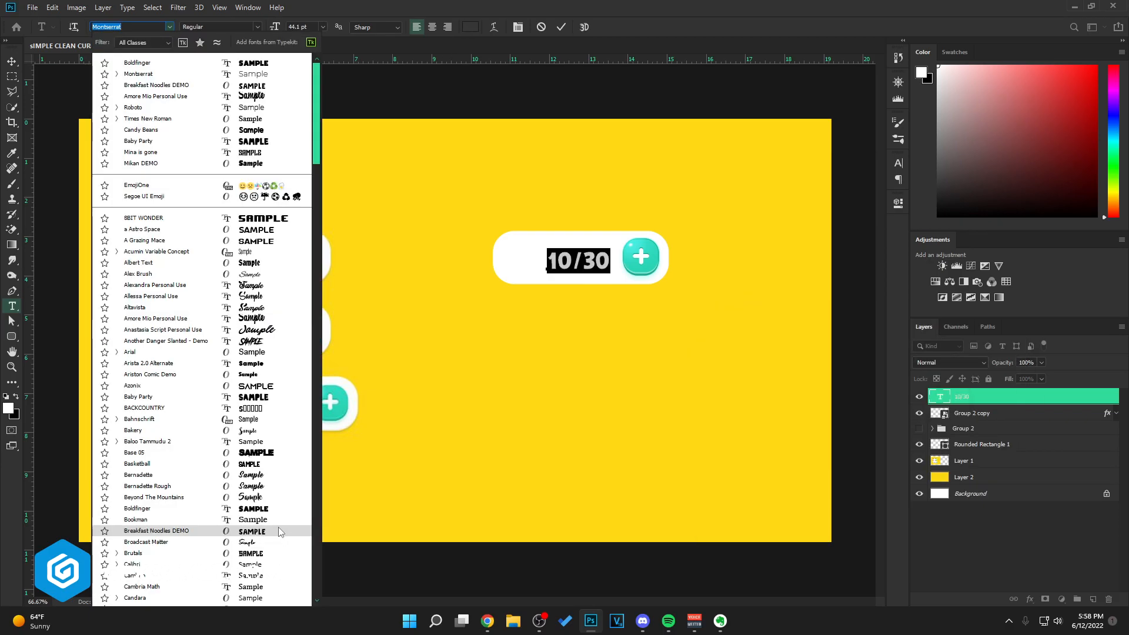
- Choose the font for the 10/30 text in the white bar
{"action": "left_click", "coordinate": [156, 531]}
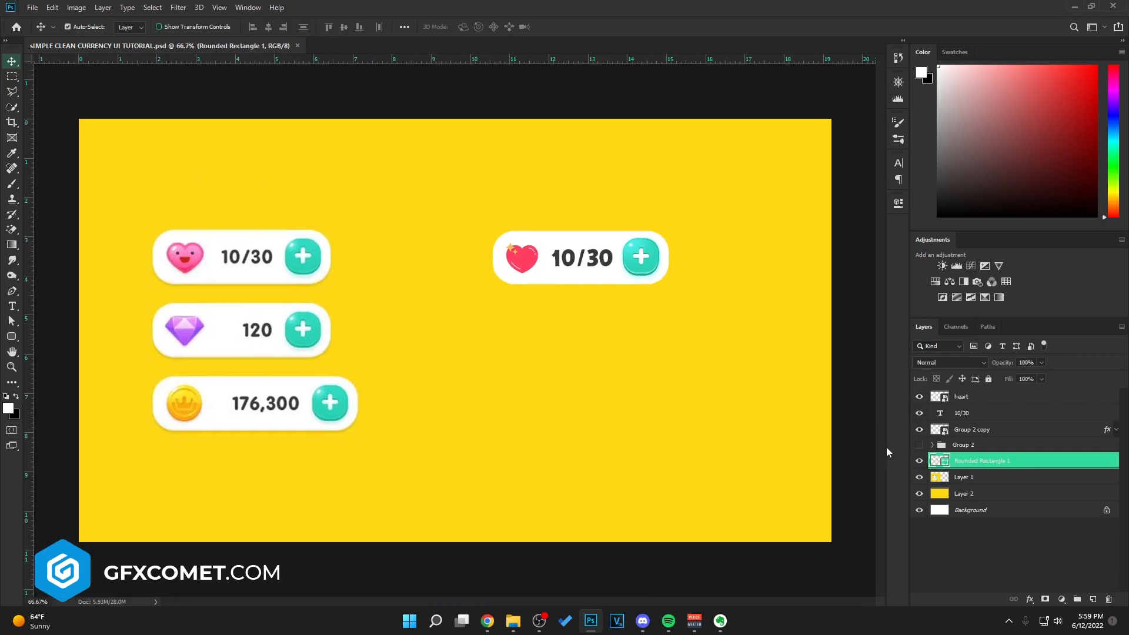
{"action": "mouse_move", "coordinate": [913, 135]}
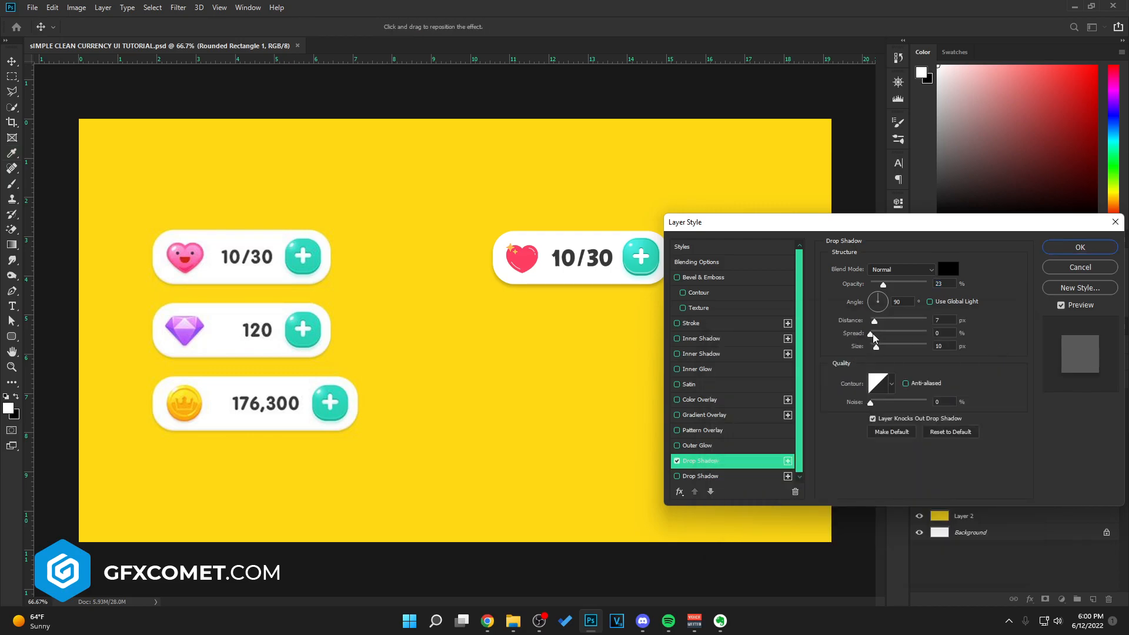
- Apply a black 23% soft drop shadow and a black 14%, spread 100 shadow edge to Rounded Rectangle 1
{"action": "left_click_drag", "start_coordinate": [875, 332], "coordinate": [929, 333]}
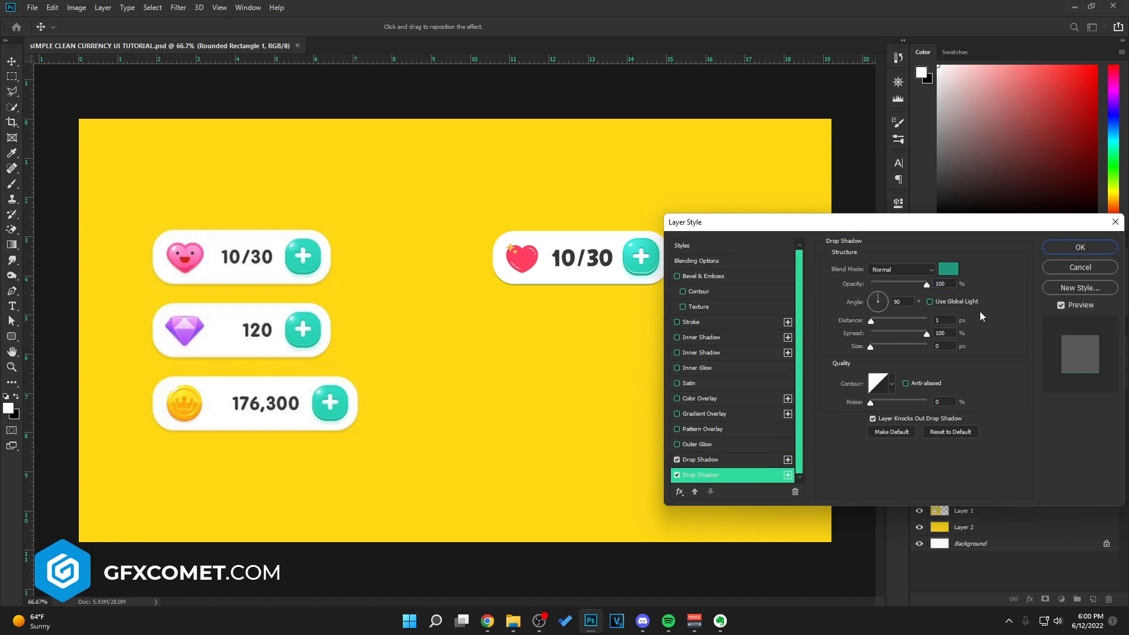
{"action": "left_click", "coordinate": [949, 268]}
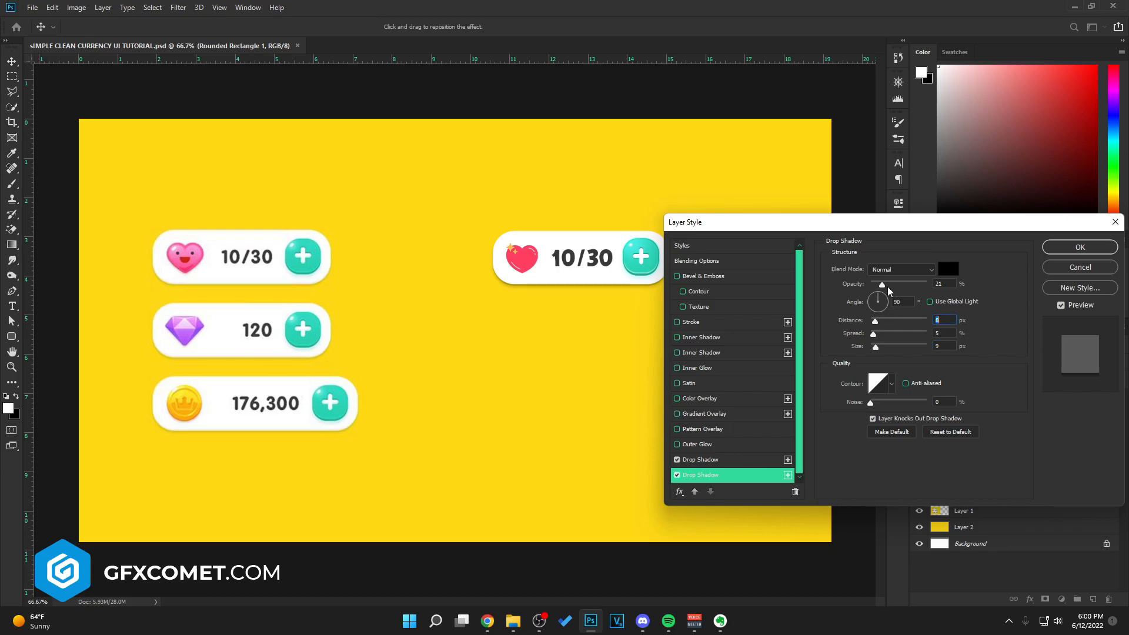
{"action": "left_click", "coordinate": [700, 460]}
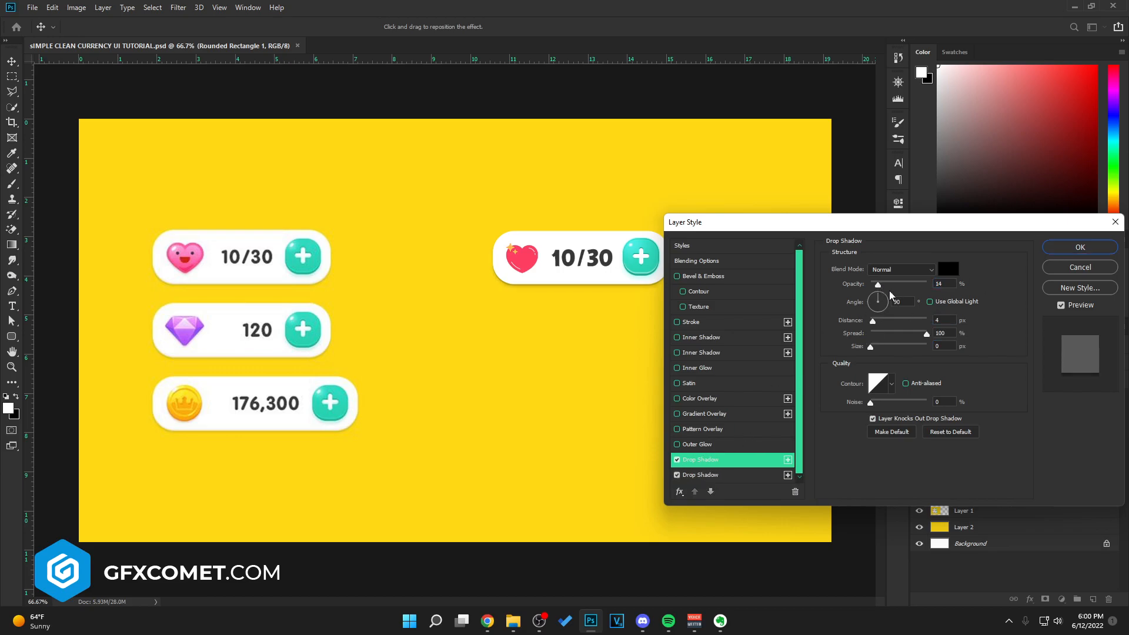
{"action": "left_click", "coordinate": [1079, 247]}
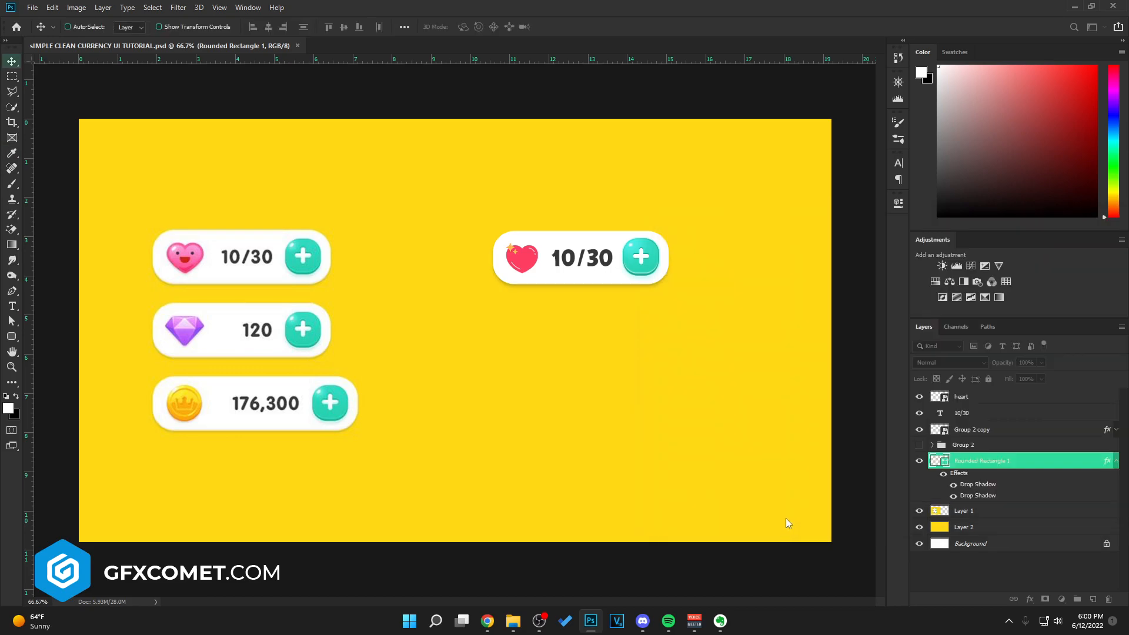
{"action": "mouse_move", "coordinate": [974, 442]}
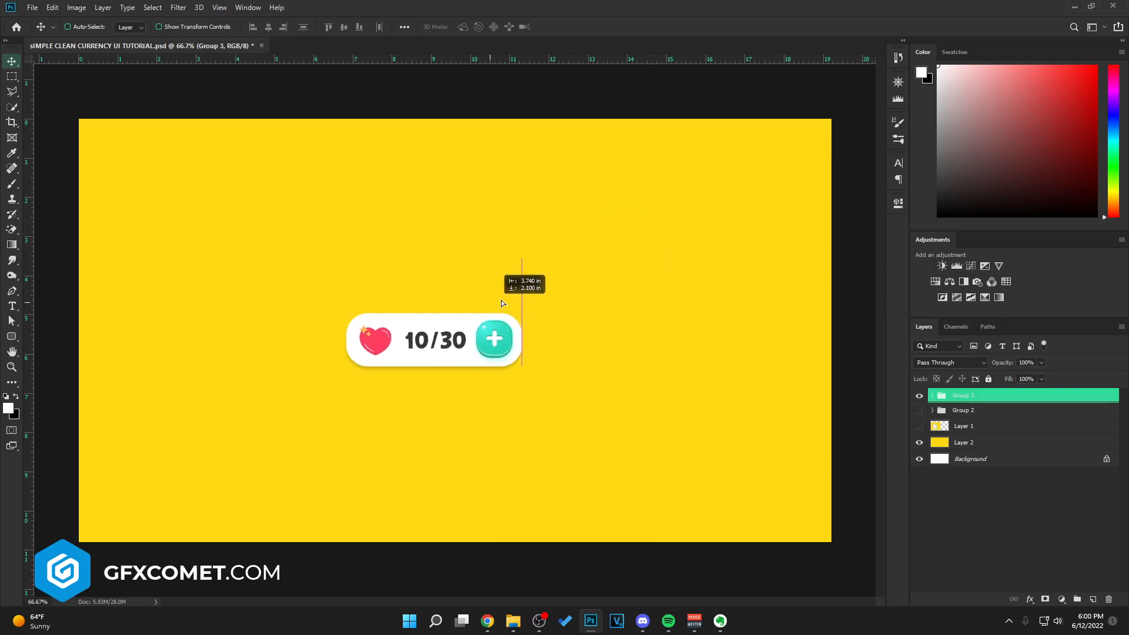
- Drag the grouped heart bar toward the canvas's upper left
{"action": "left_click_drag", "start_coordinate": [431, 340], "coordinate": [310, 284]}
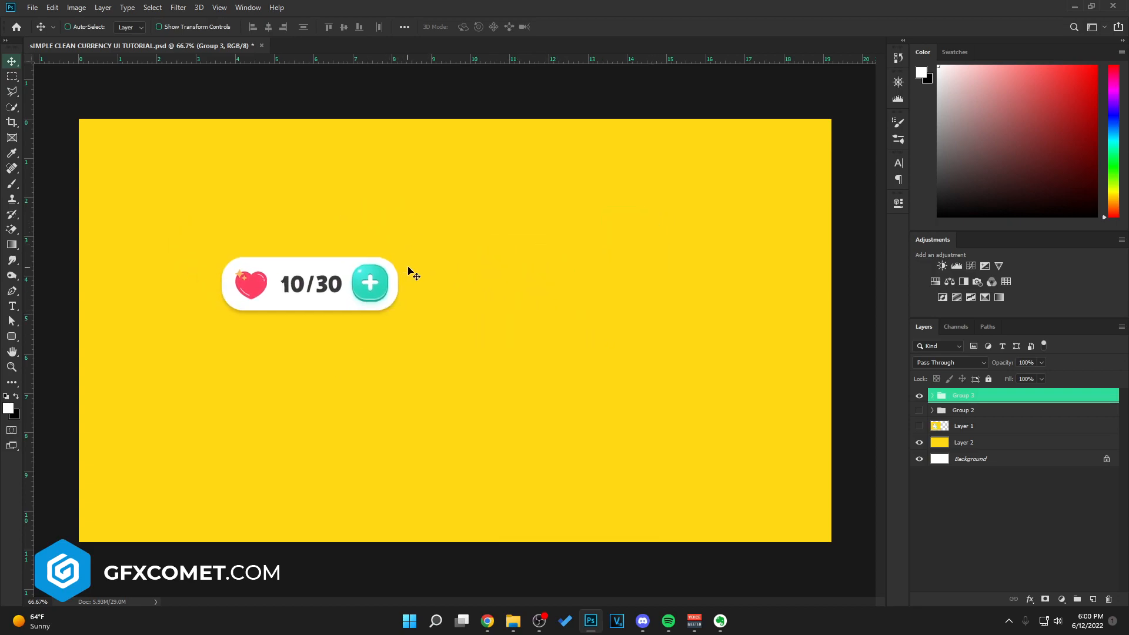